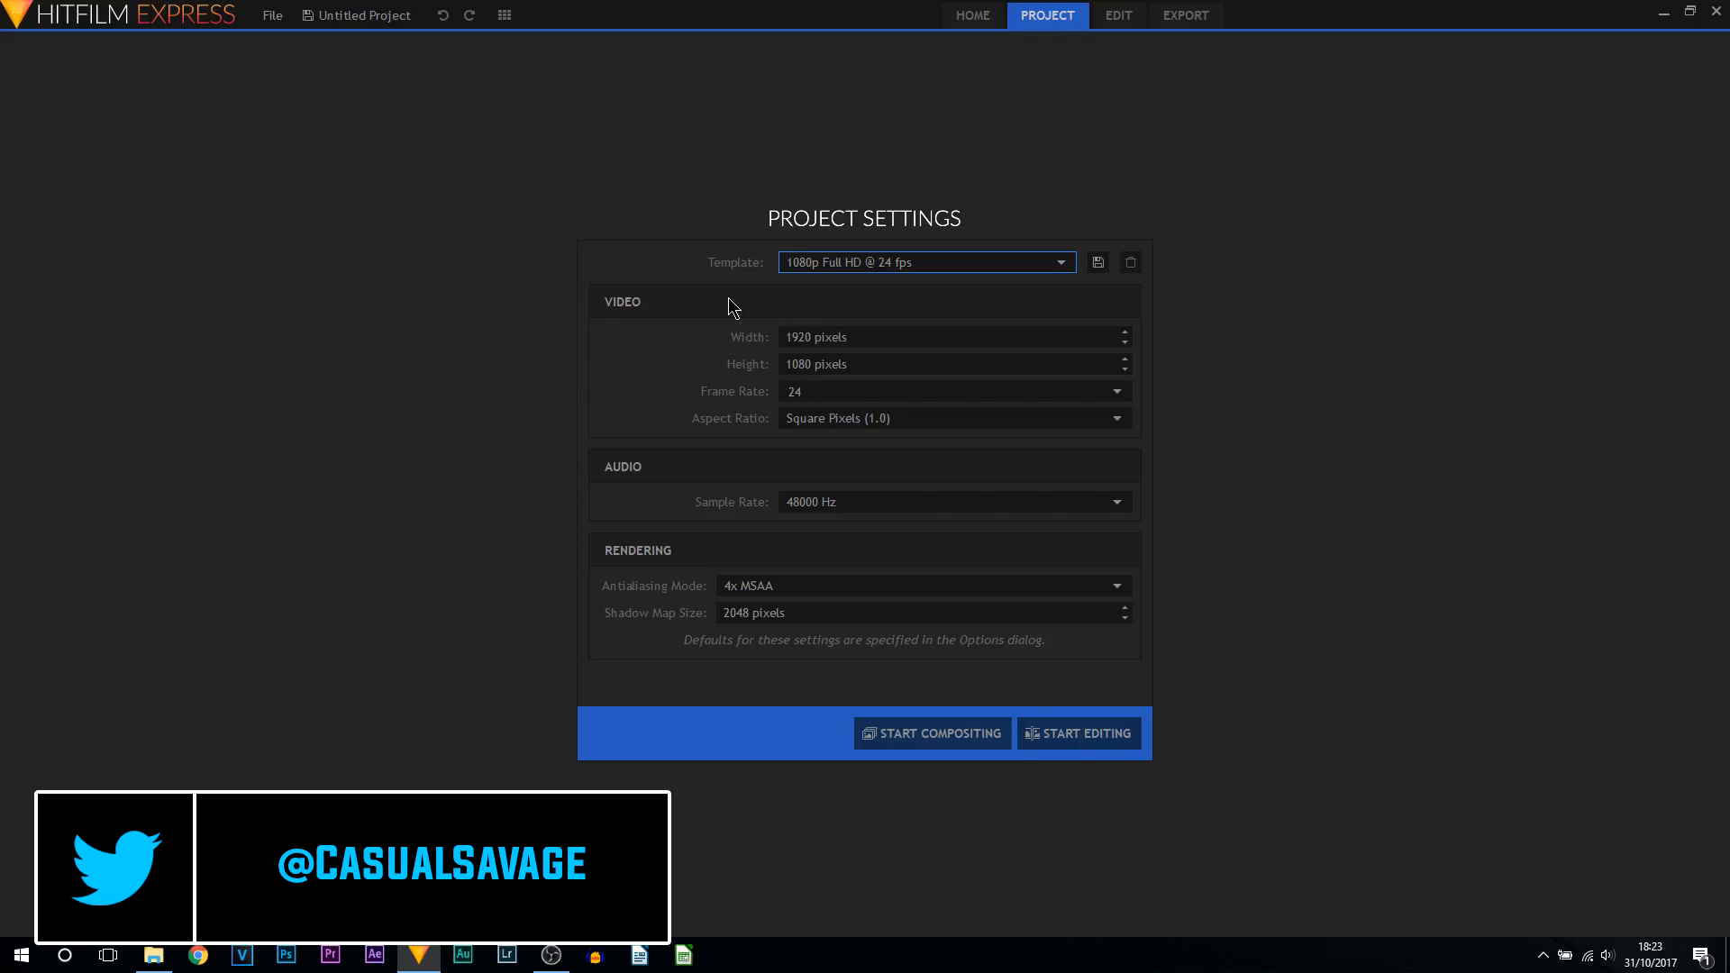
# Step: Choose the 1080p Full HD @ 60 fps template from the Project Settings template list
pyautogui.click(924, 262)
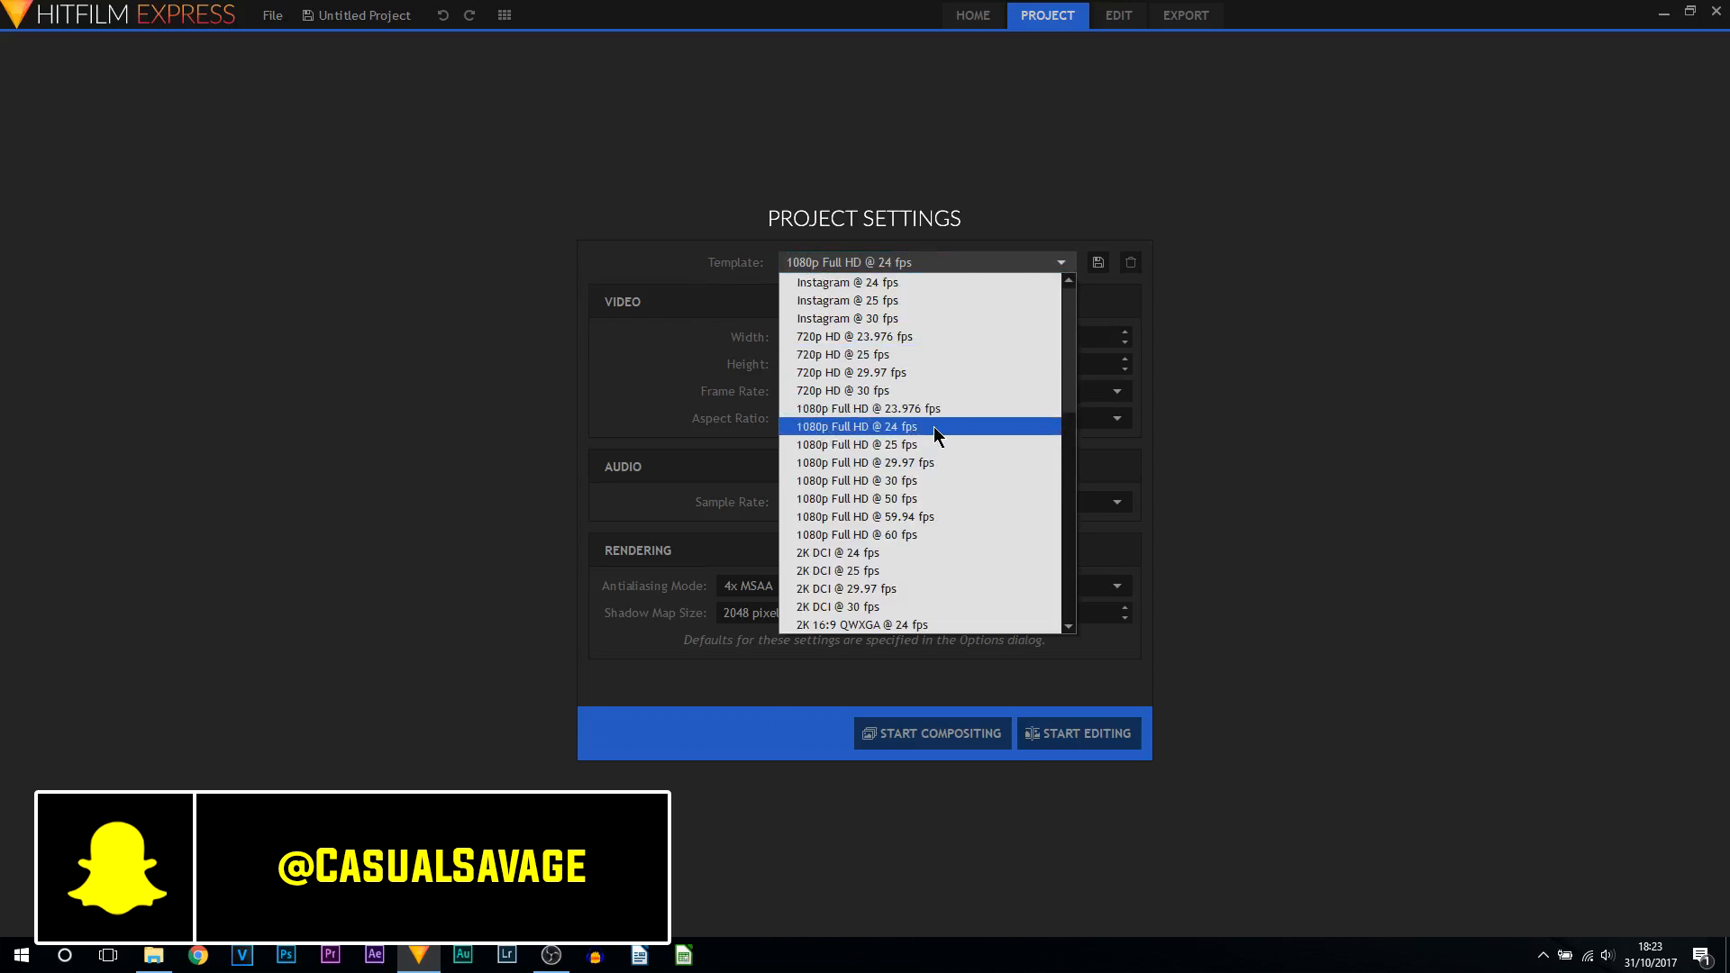
pyautogui.moveTo(930, 533)
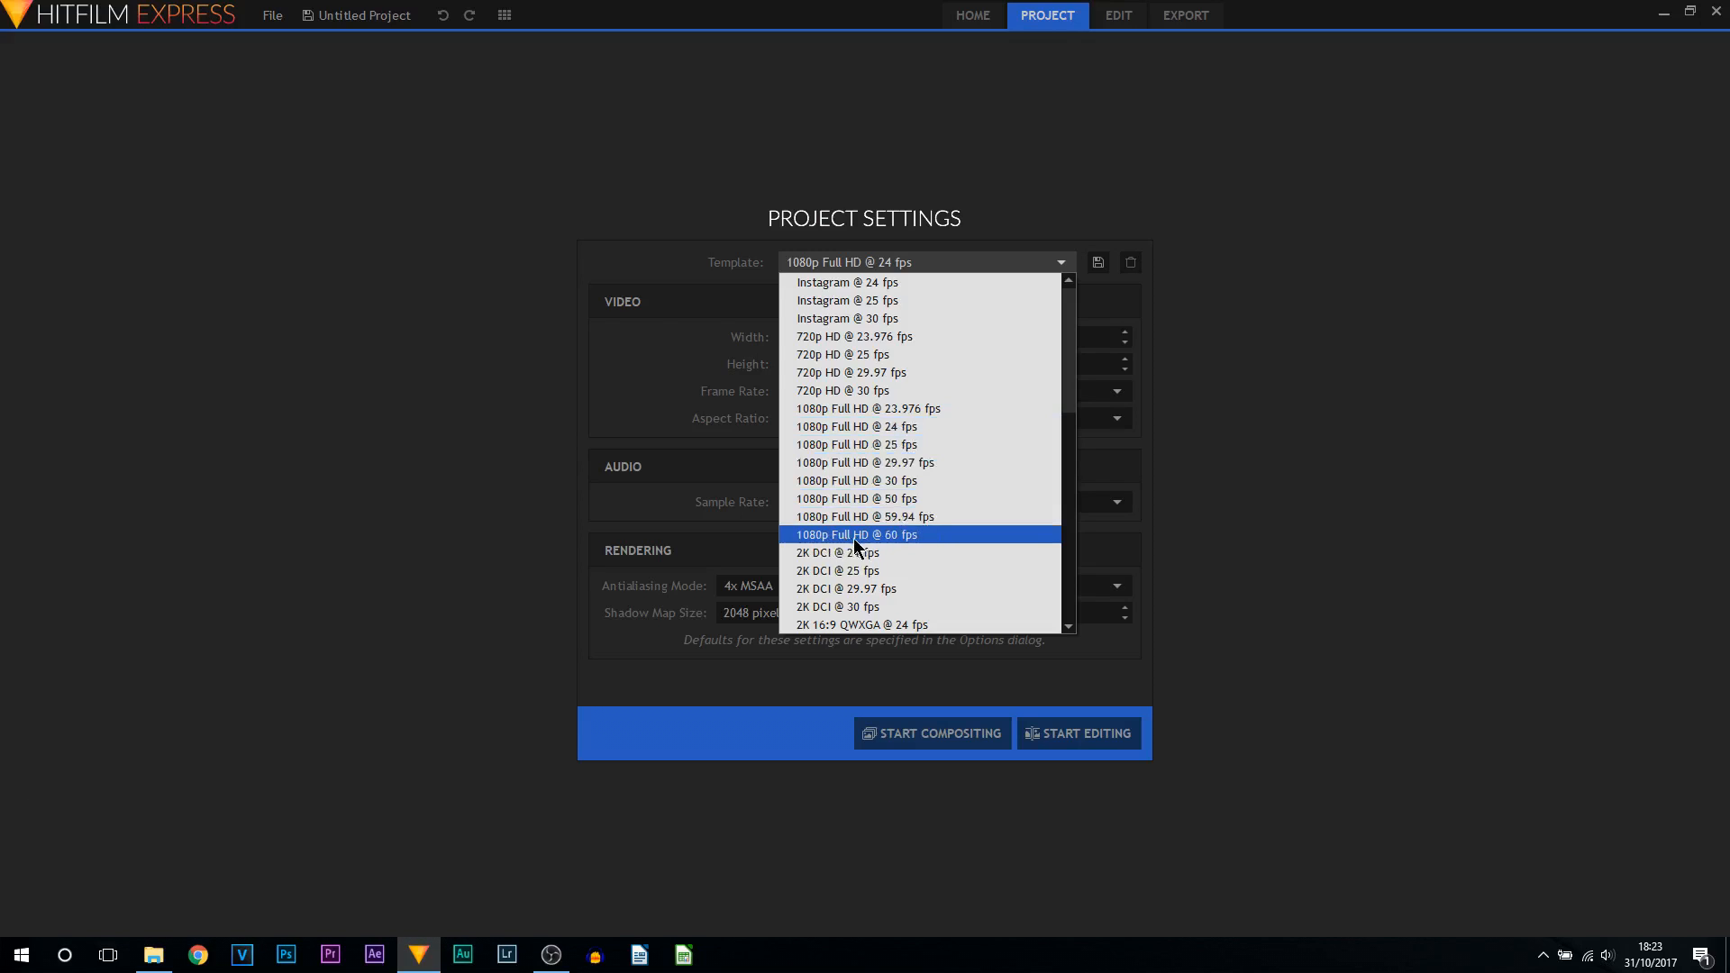
pyautogui.click(854, 533)
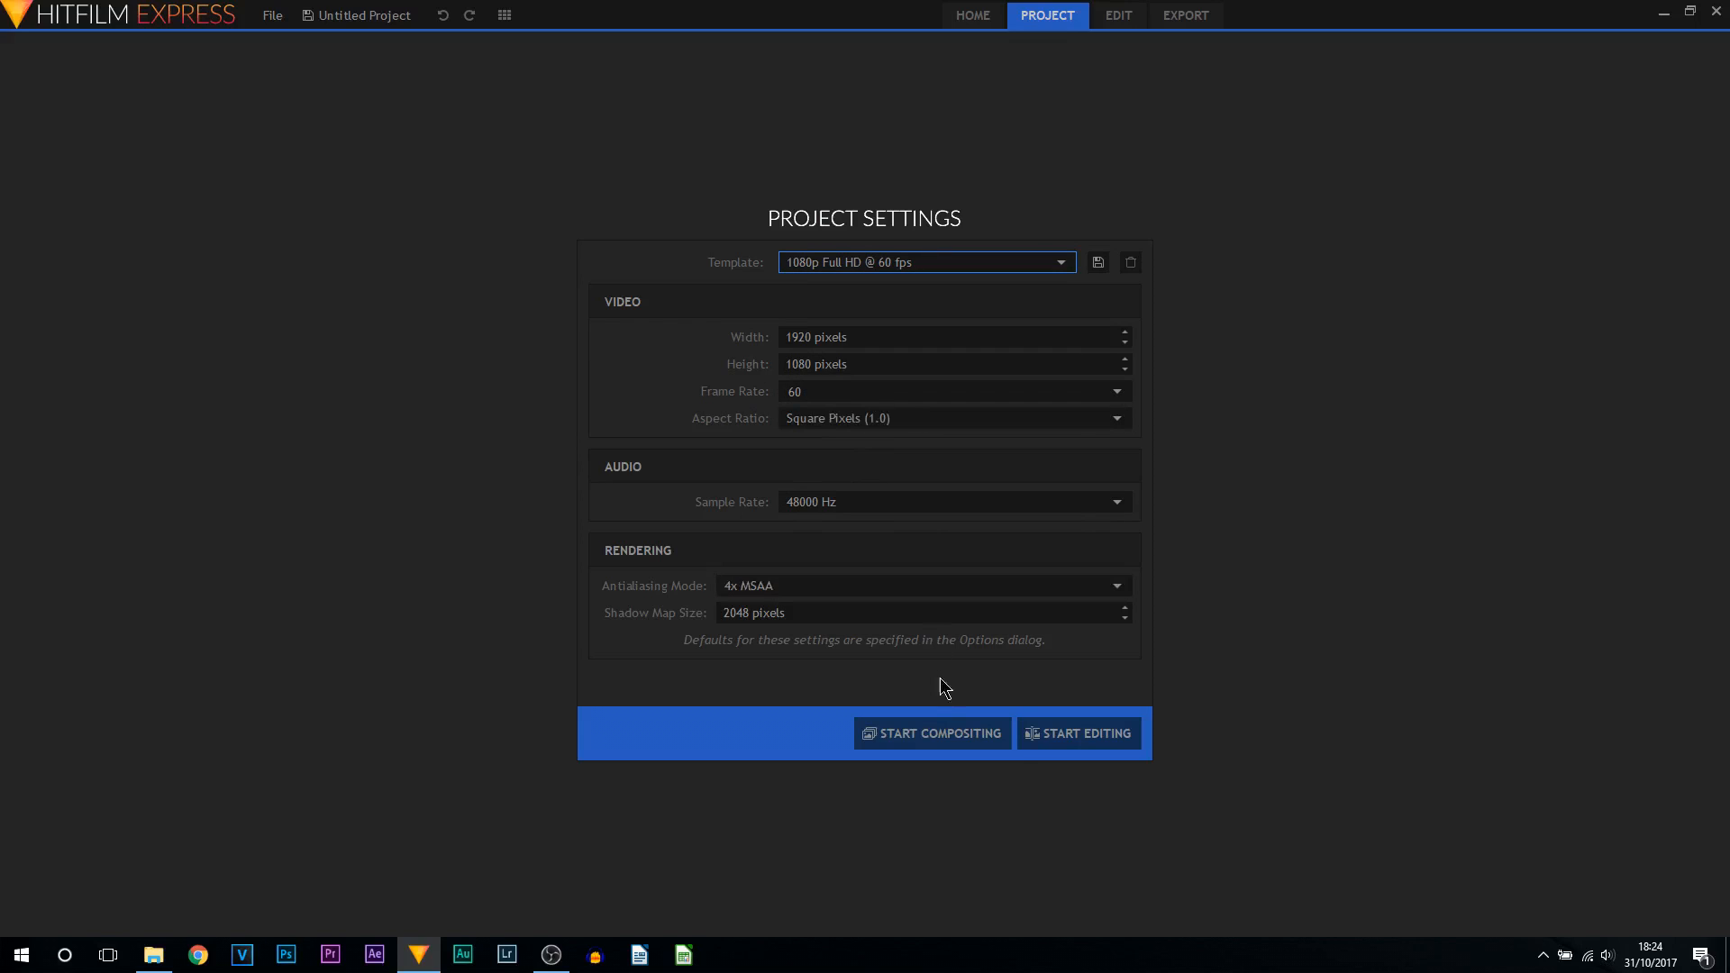
pyautogui.moveTo(1077, 734)
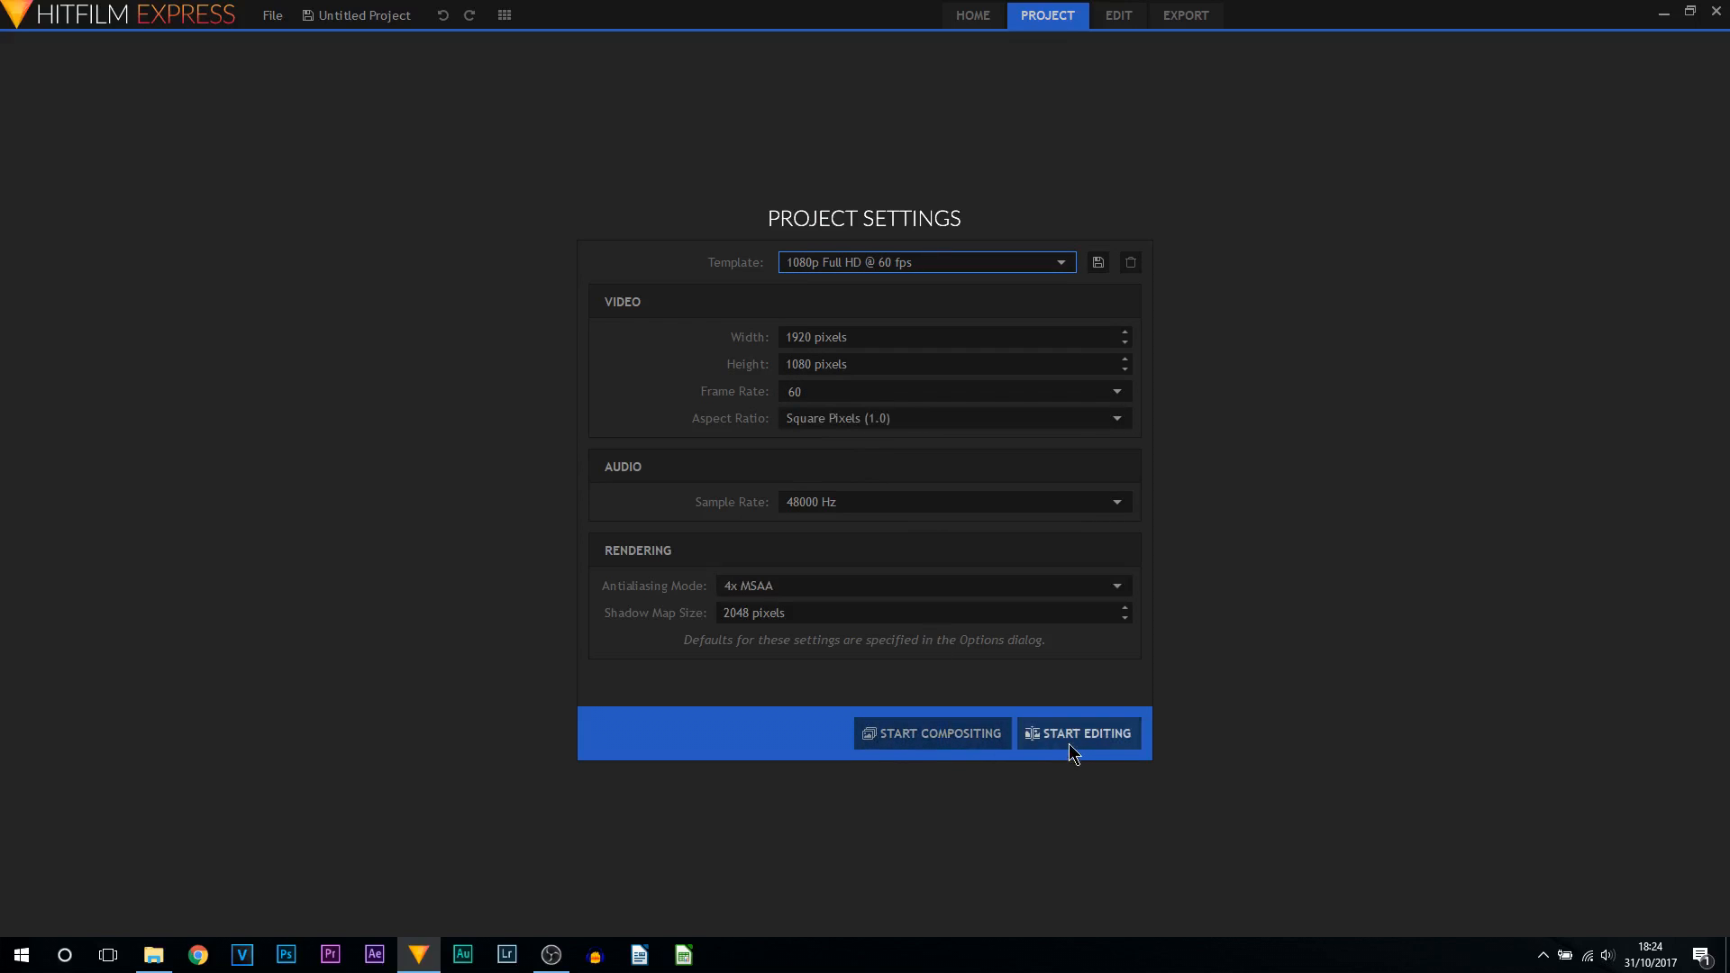
# Step: Start editing, opening the Edit workspace with FLASHBACK_EXAMPLE.mp4 on the timeline
pyautogui.click(1085, 734)
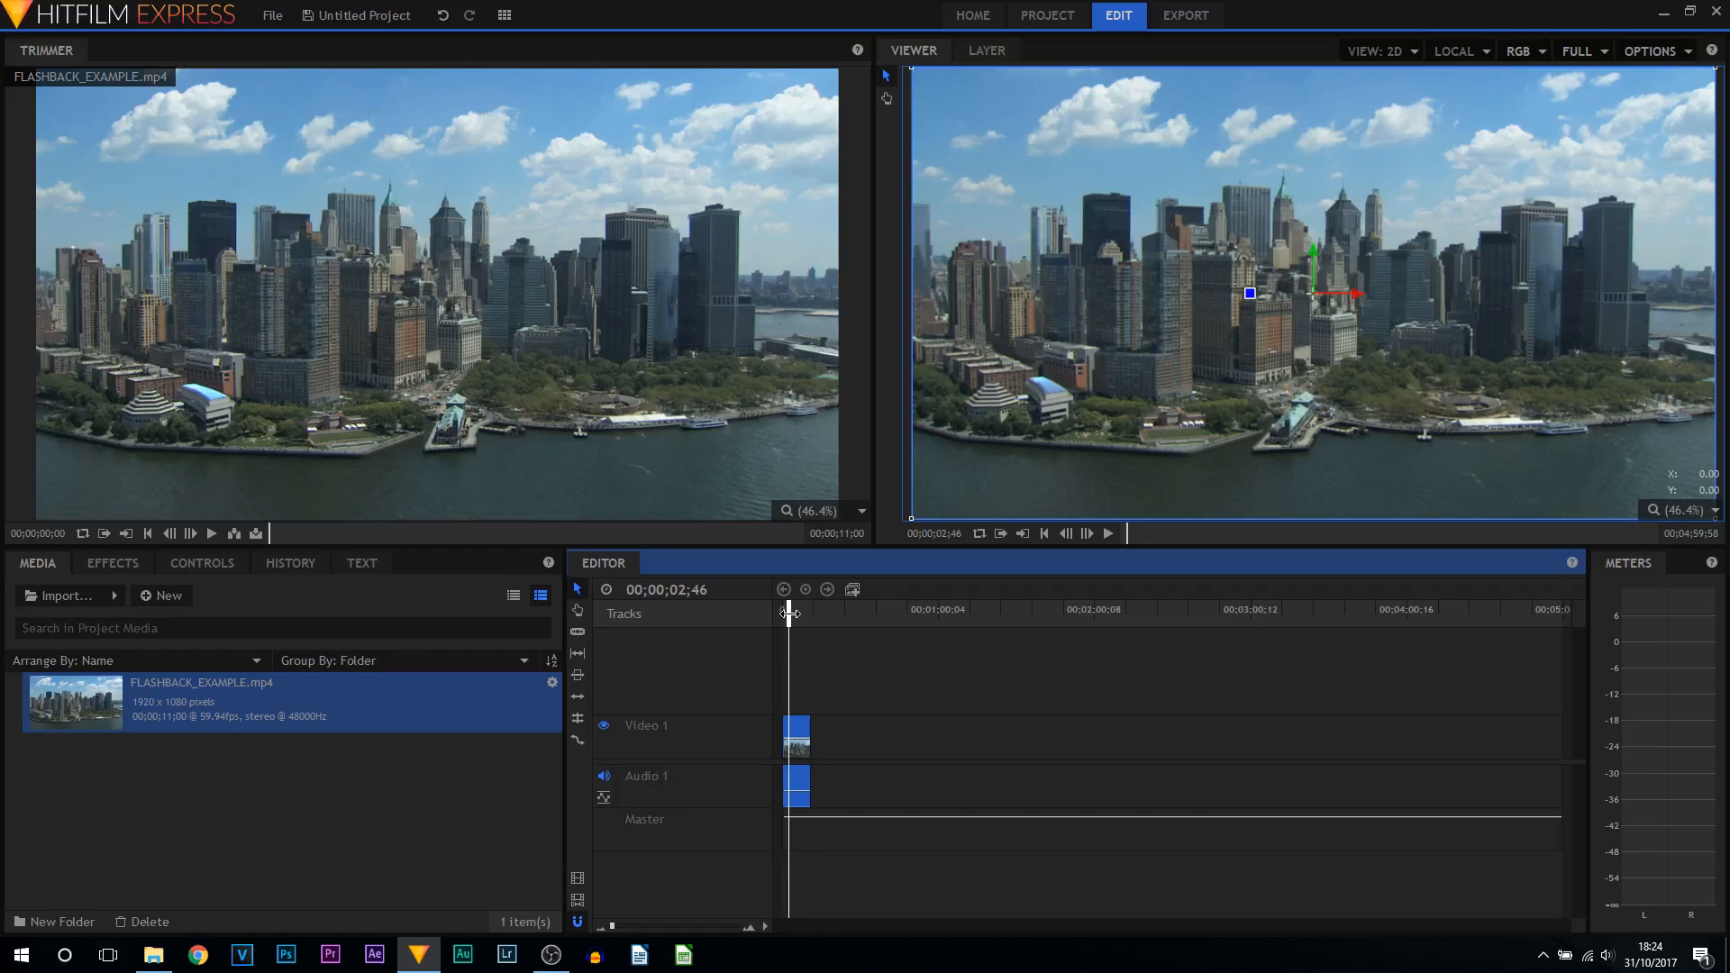
pyautogui.moveTo(883, 645)
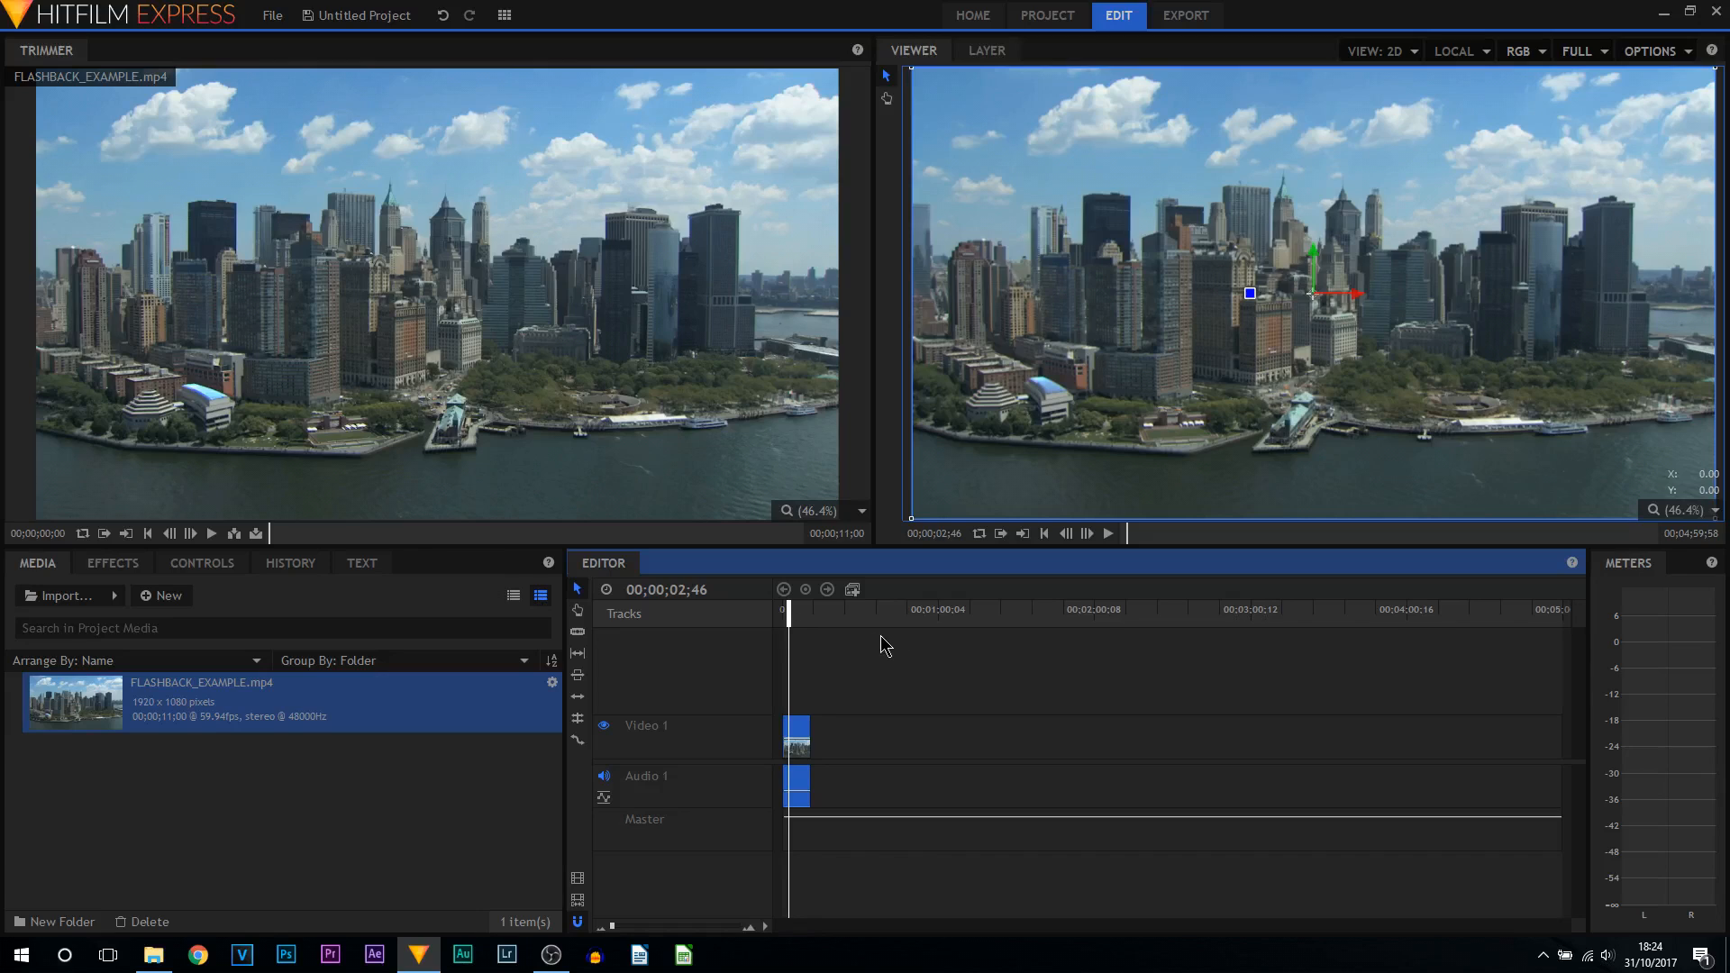
pyautogui.click(1045, 14)
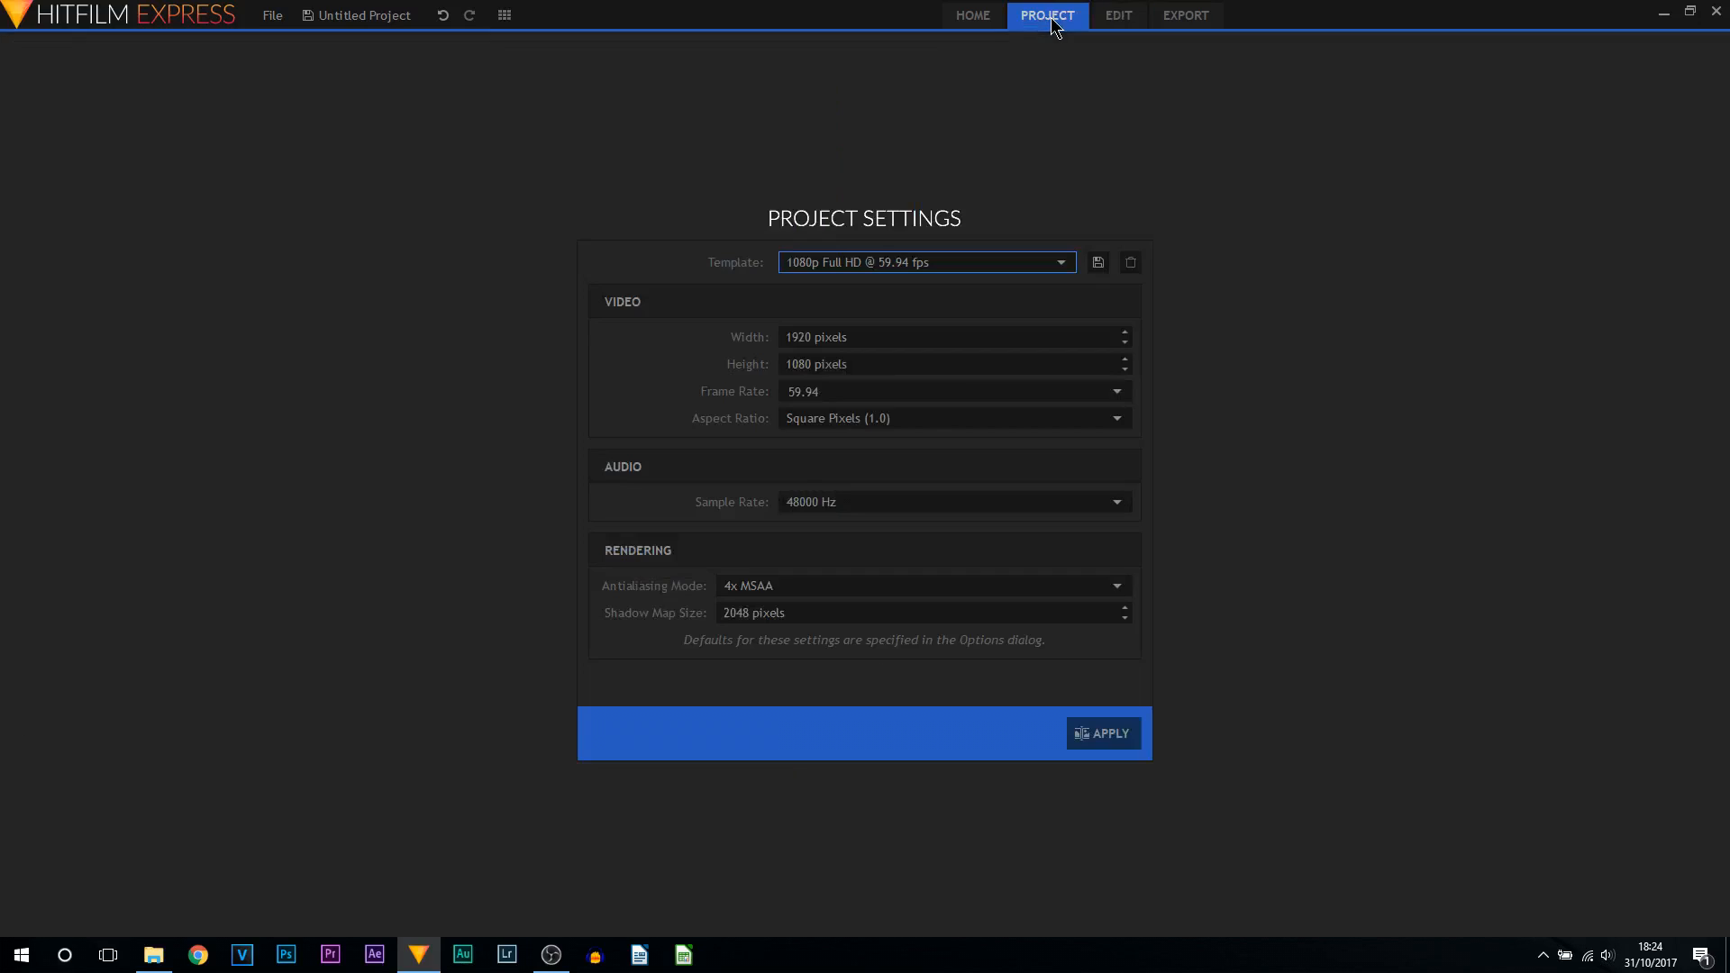
pyautogui.moveTo(986, 472)
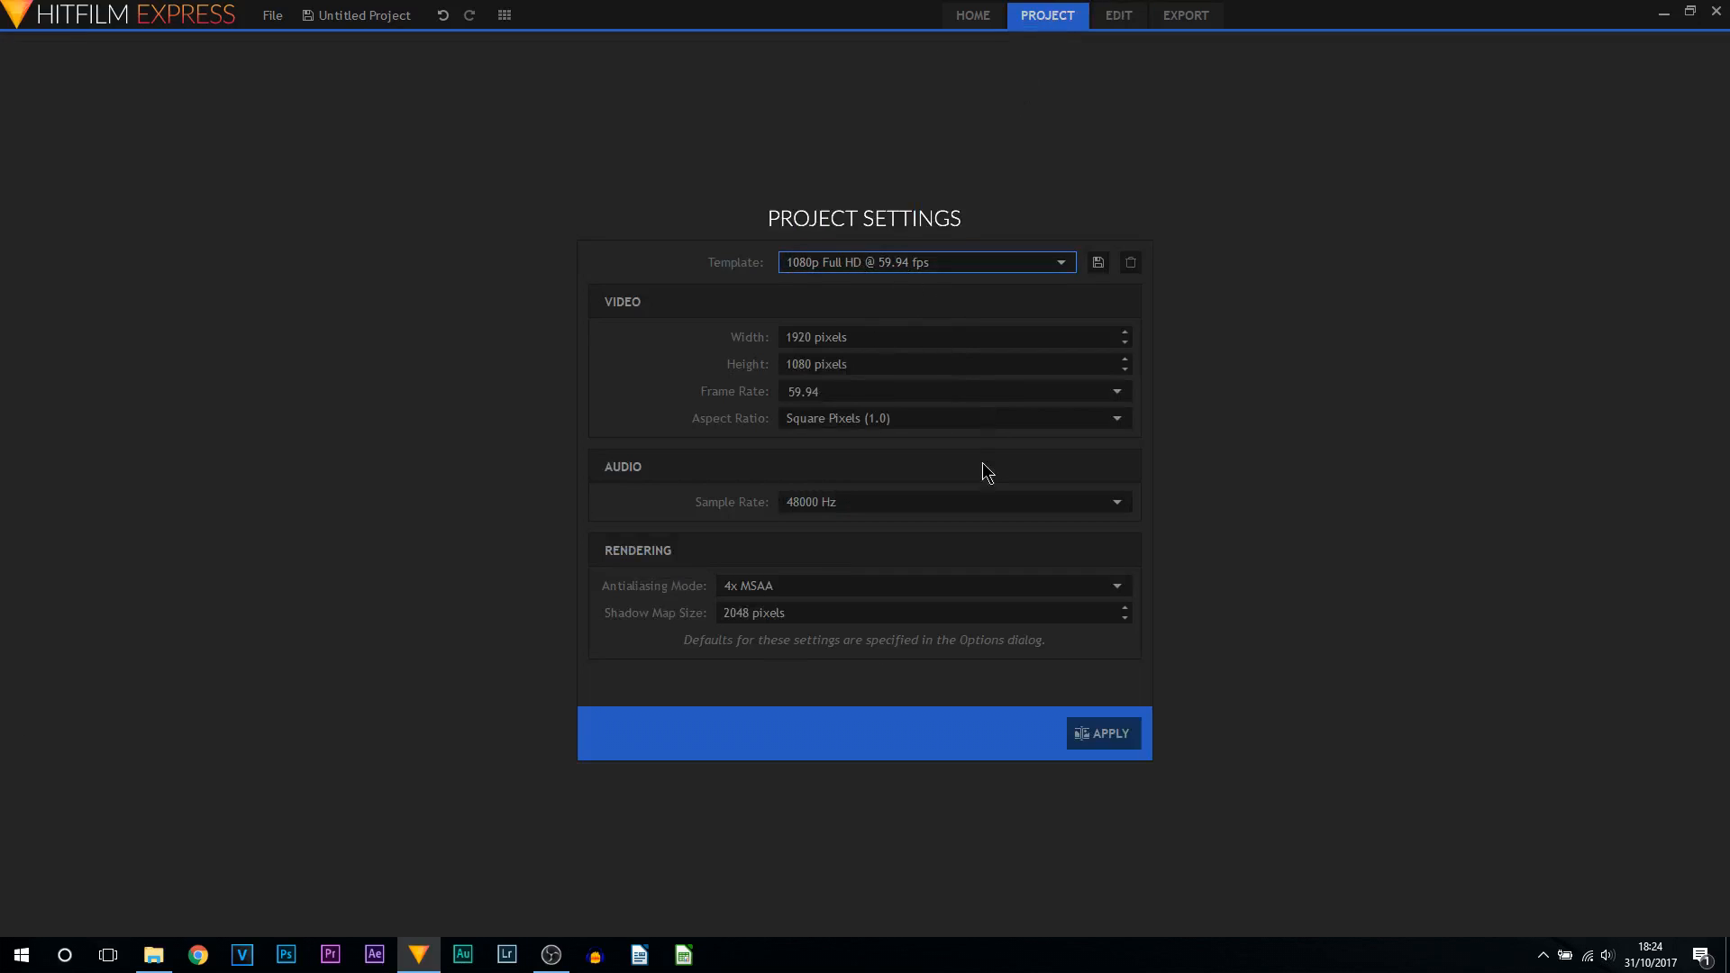
pyautogui.click(1103, 734)
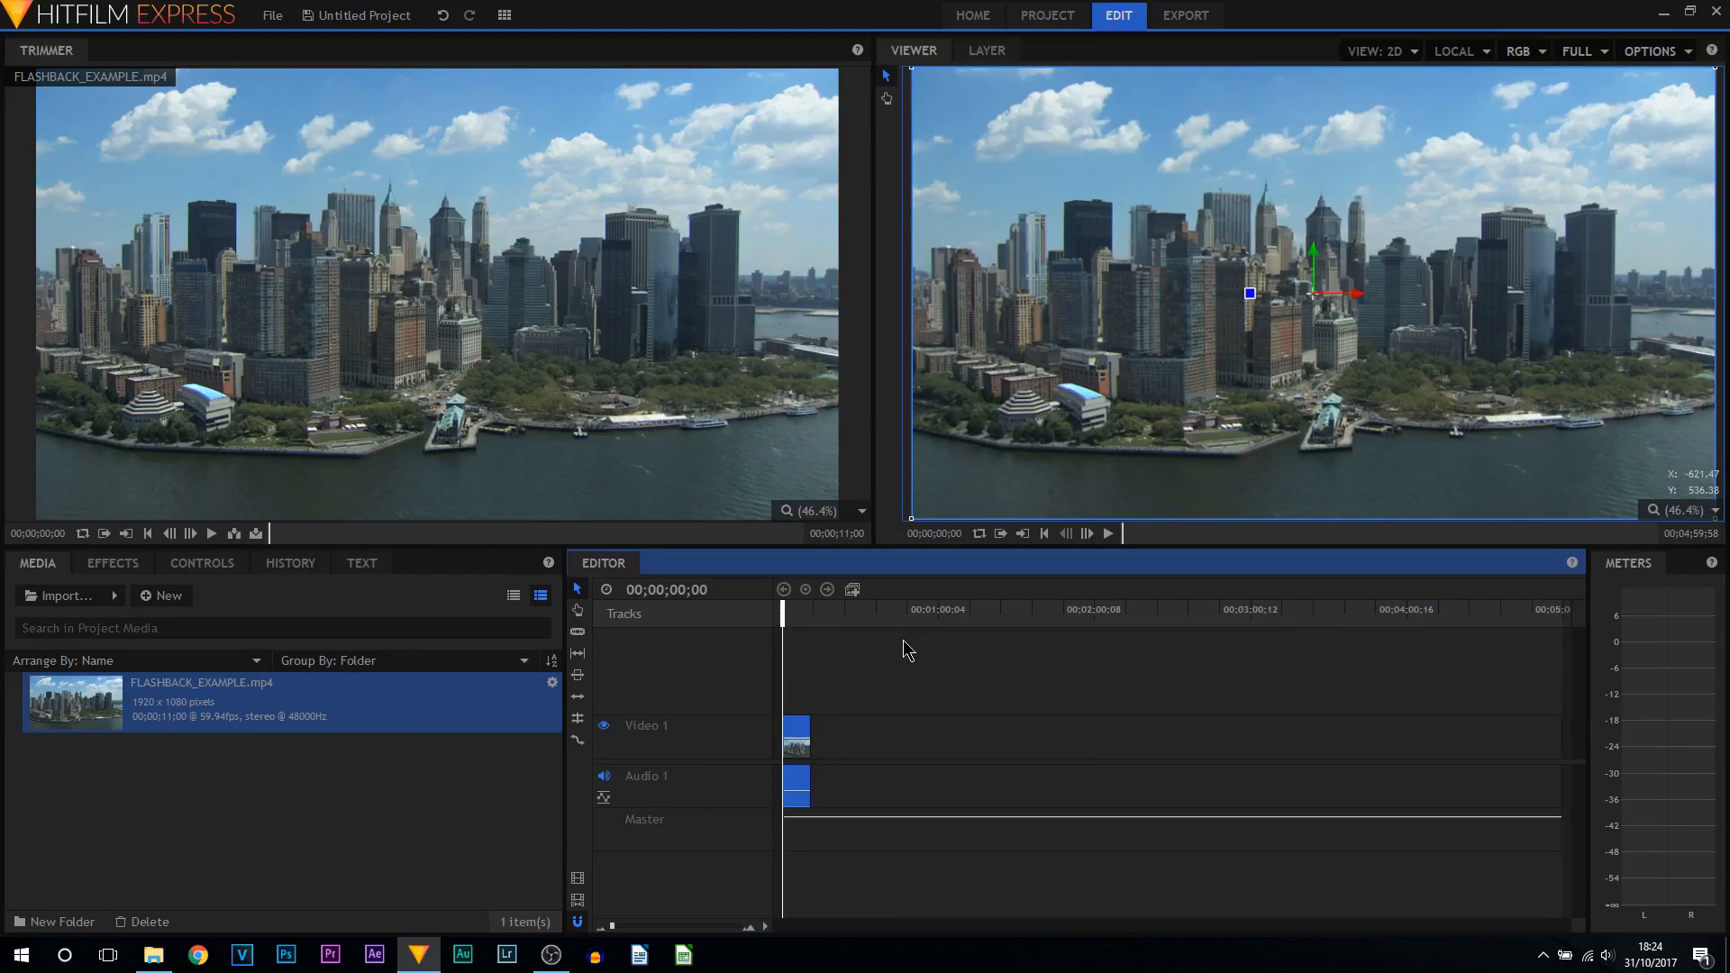
pyautogui.moveTo(578, 888)
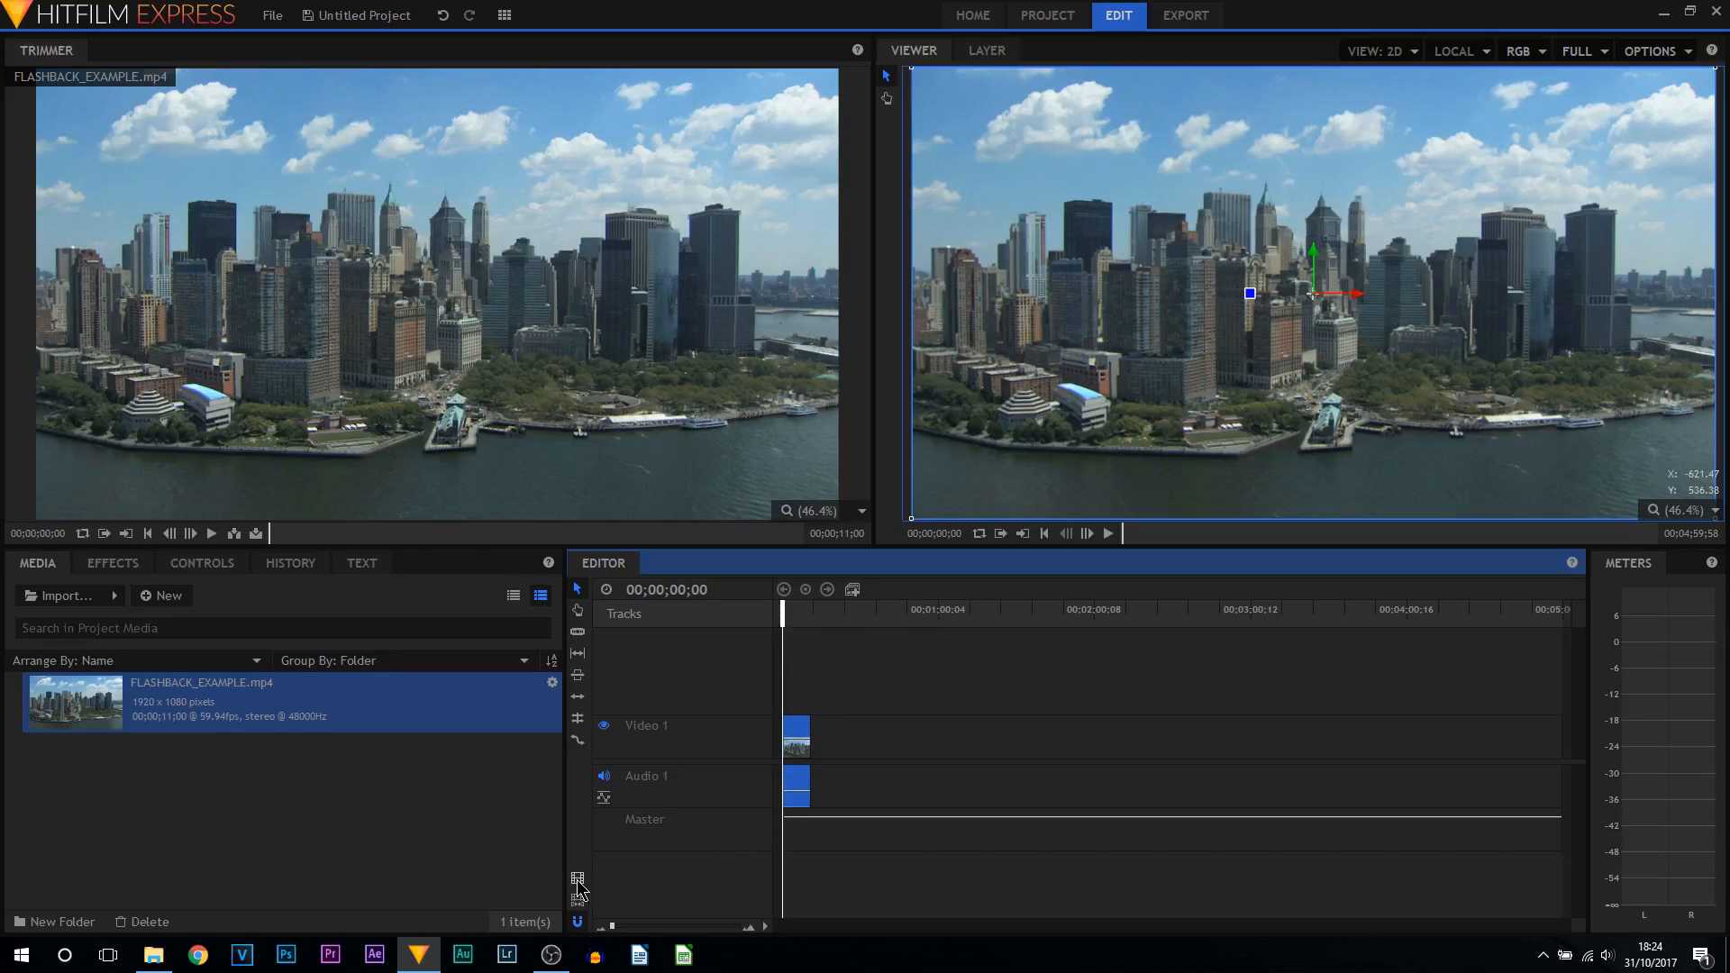
# Step: From the Export tab, open Edit Preset for the YouTube 1080p HD preset
pyautogui.click(1184, 15)
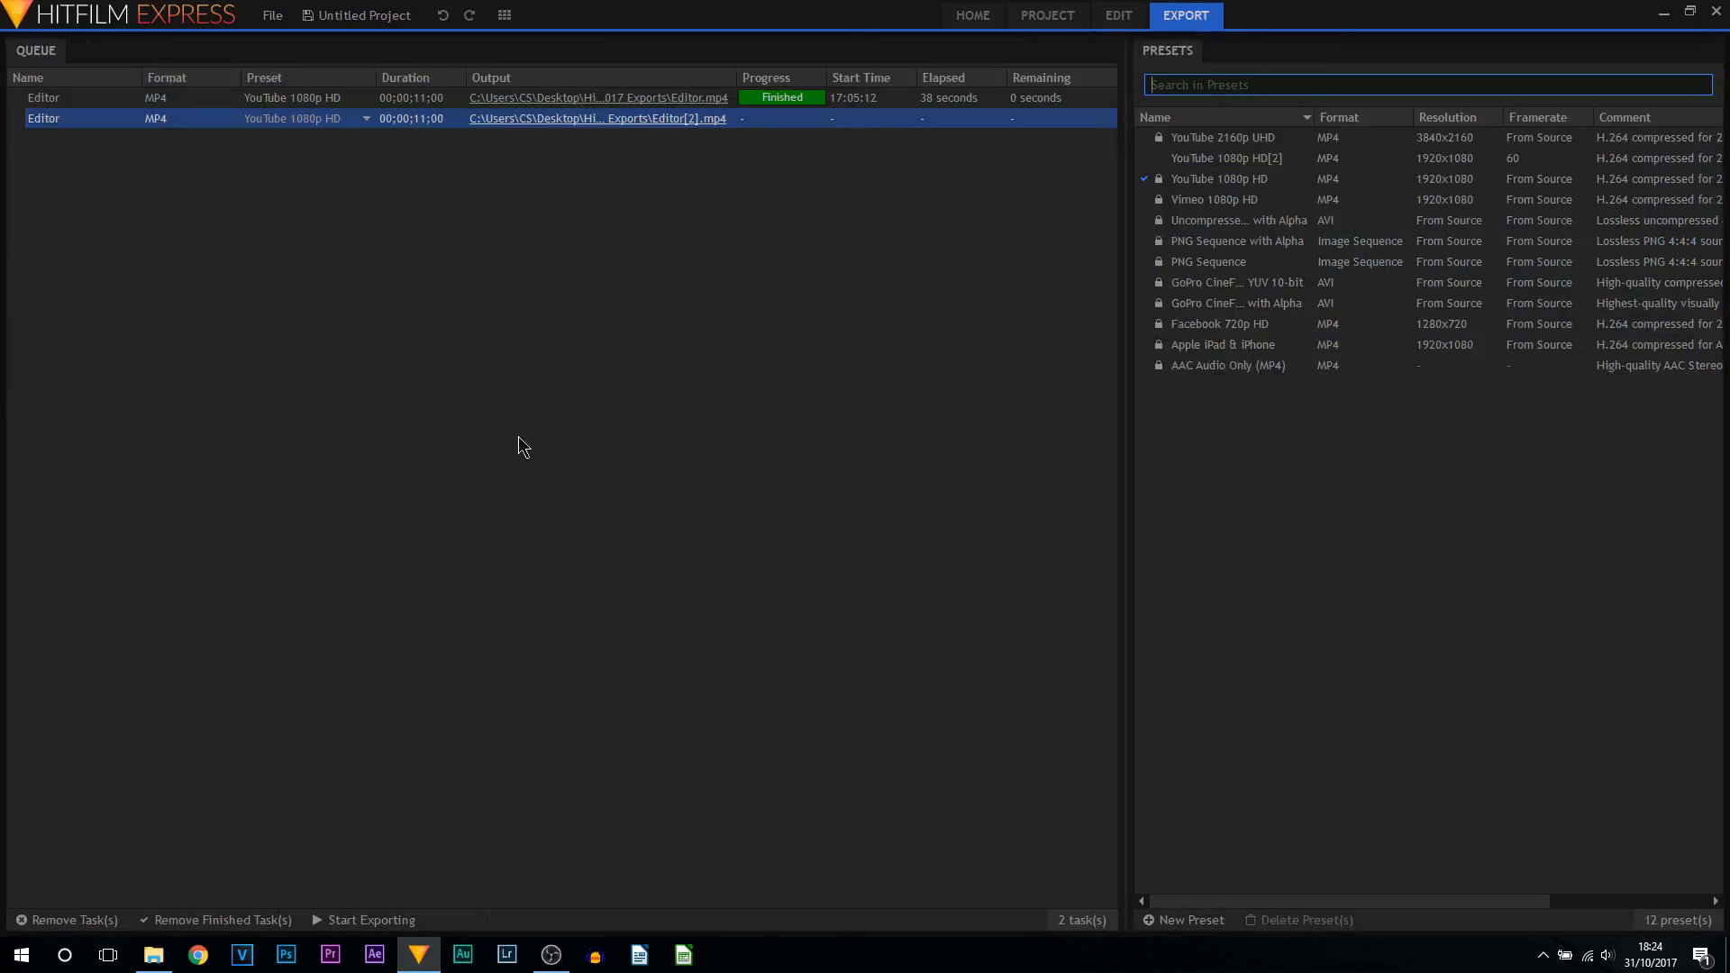
pyautogui.moveTo(1045, 294)
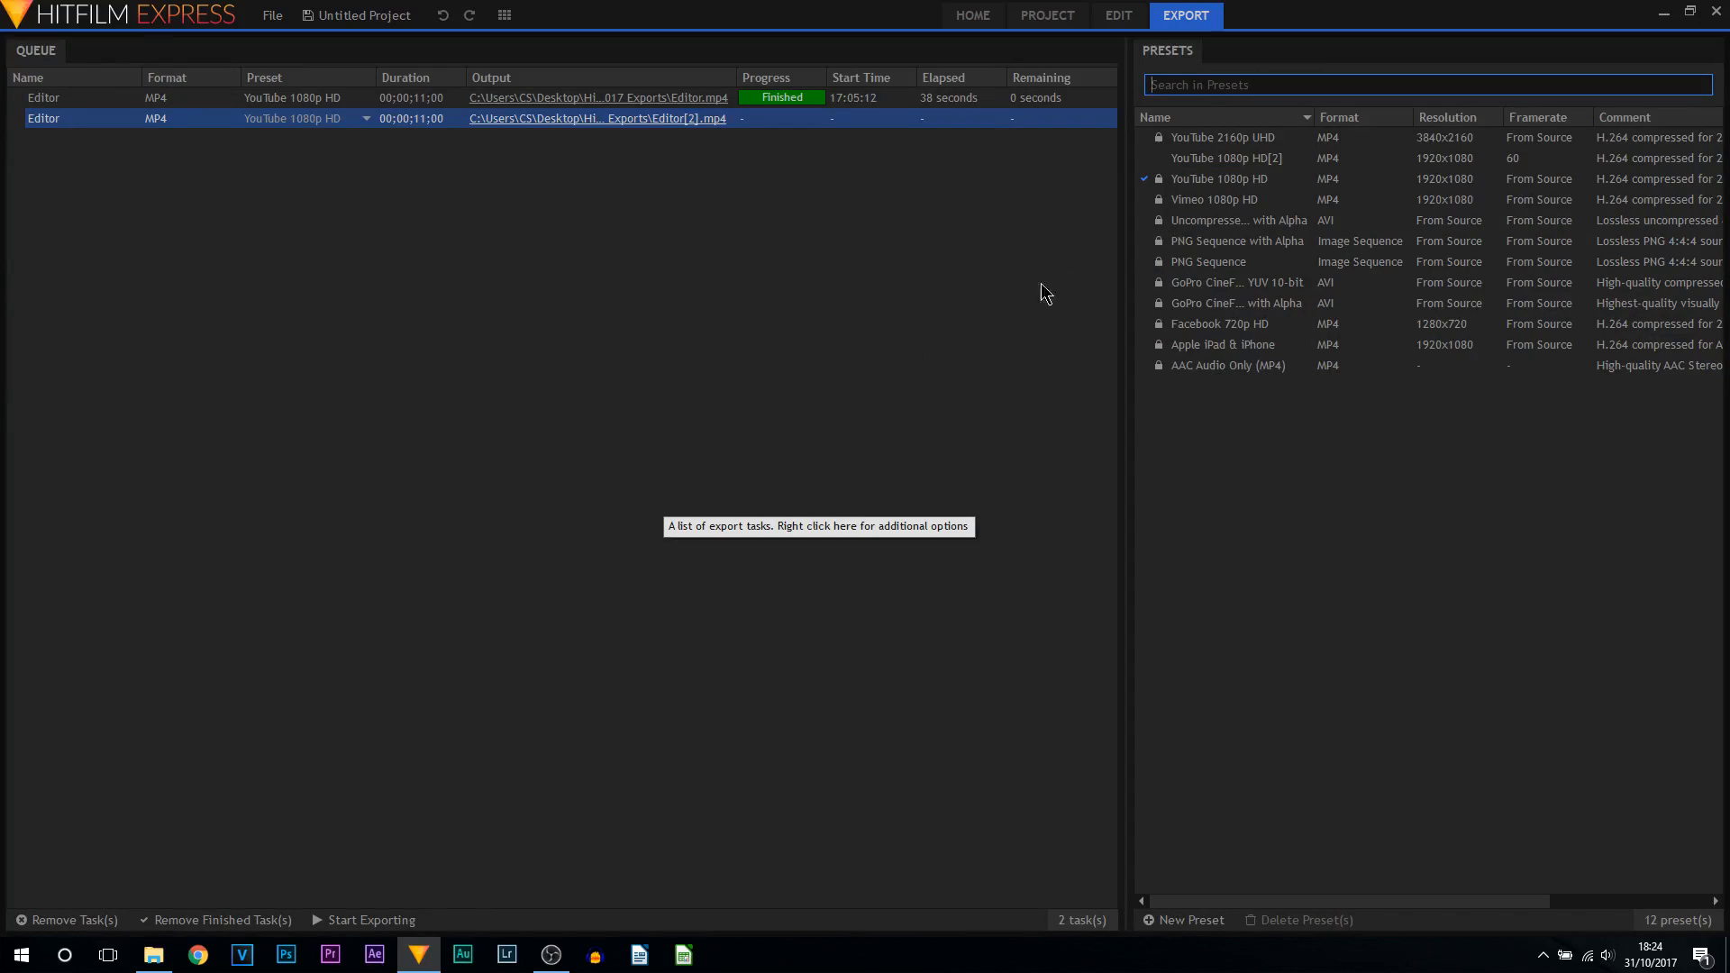
pyautogui.click(1220, 178)
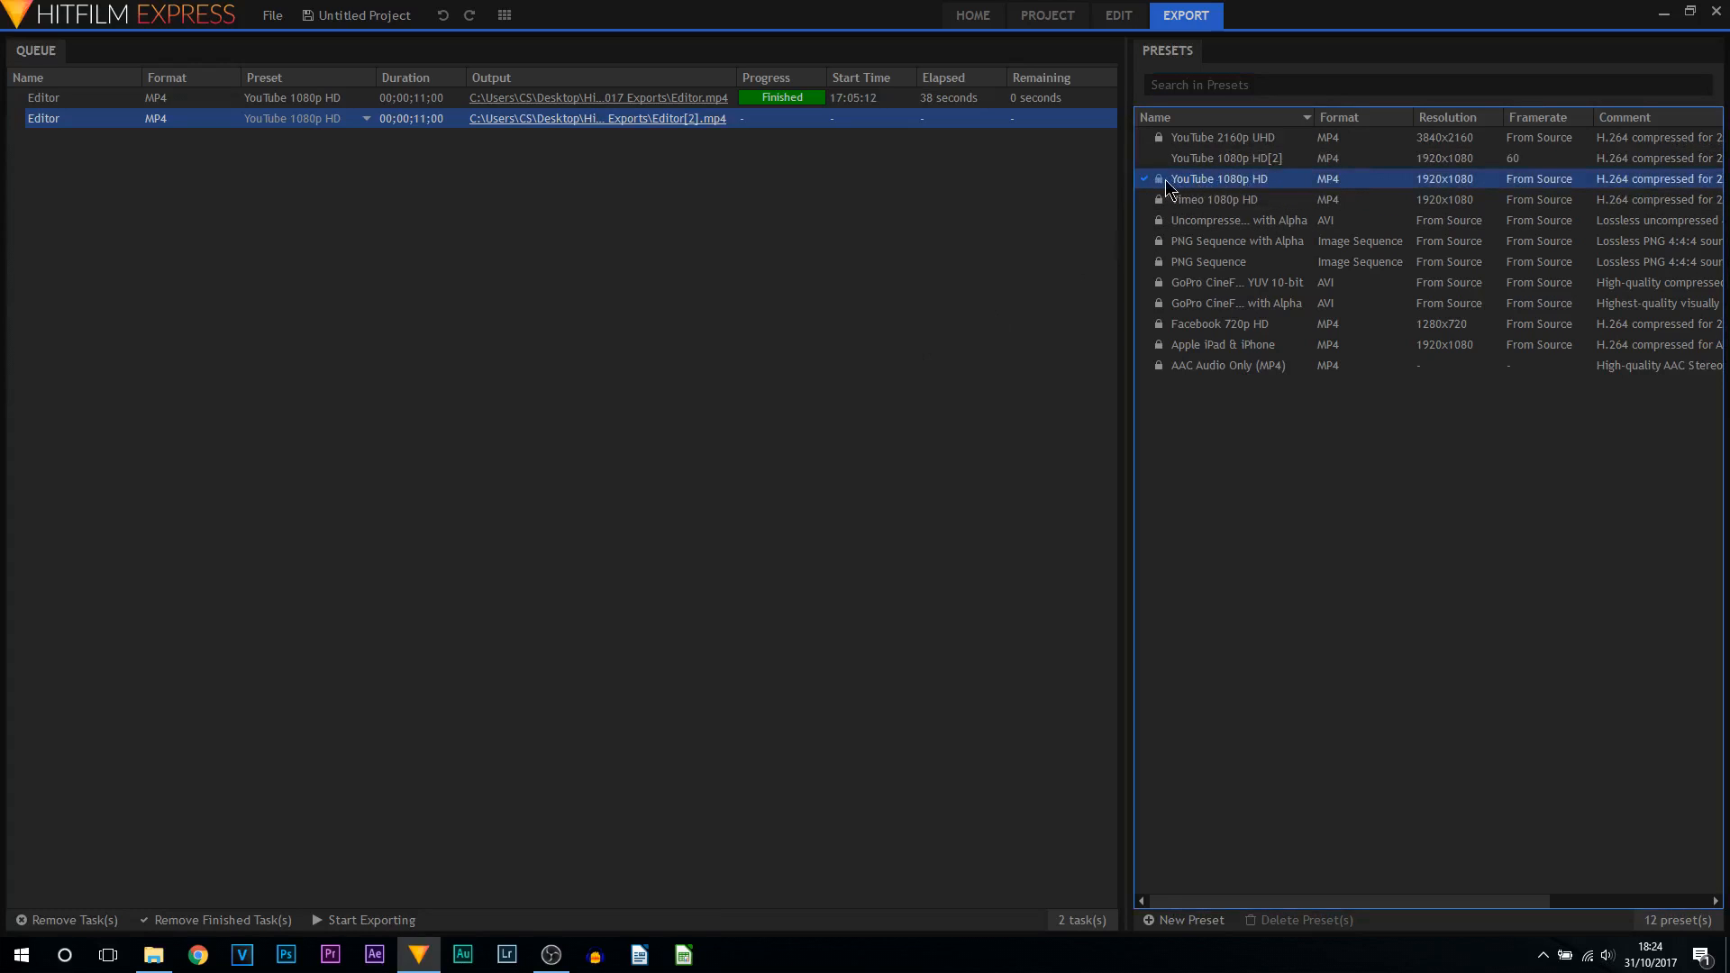
pyautogui.moveTo(1263, 187)
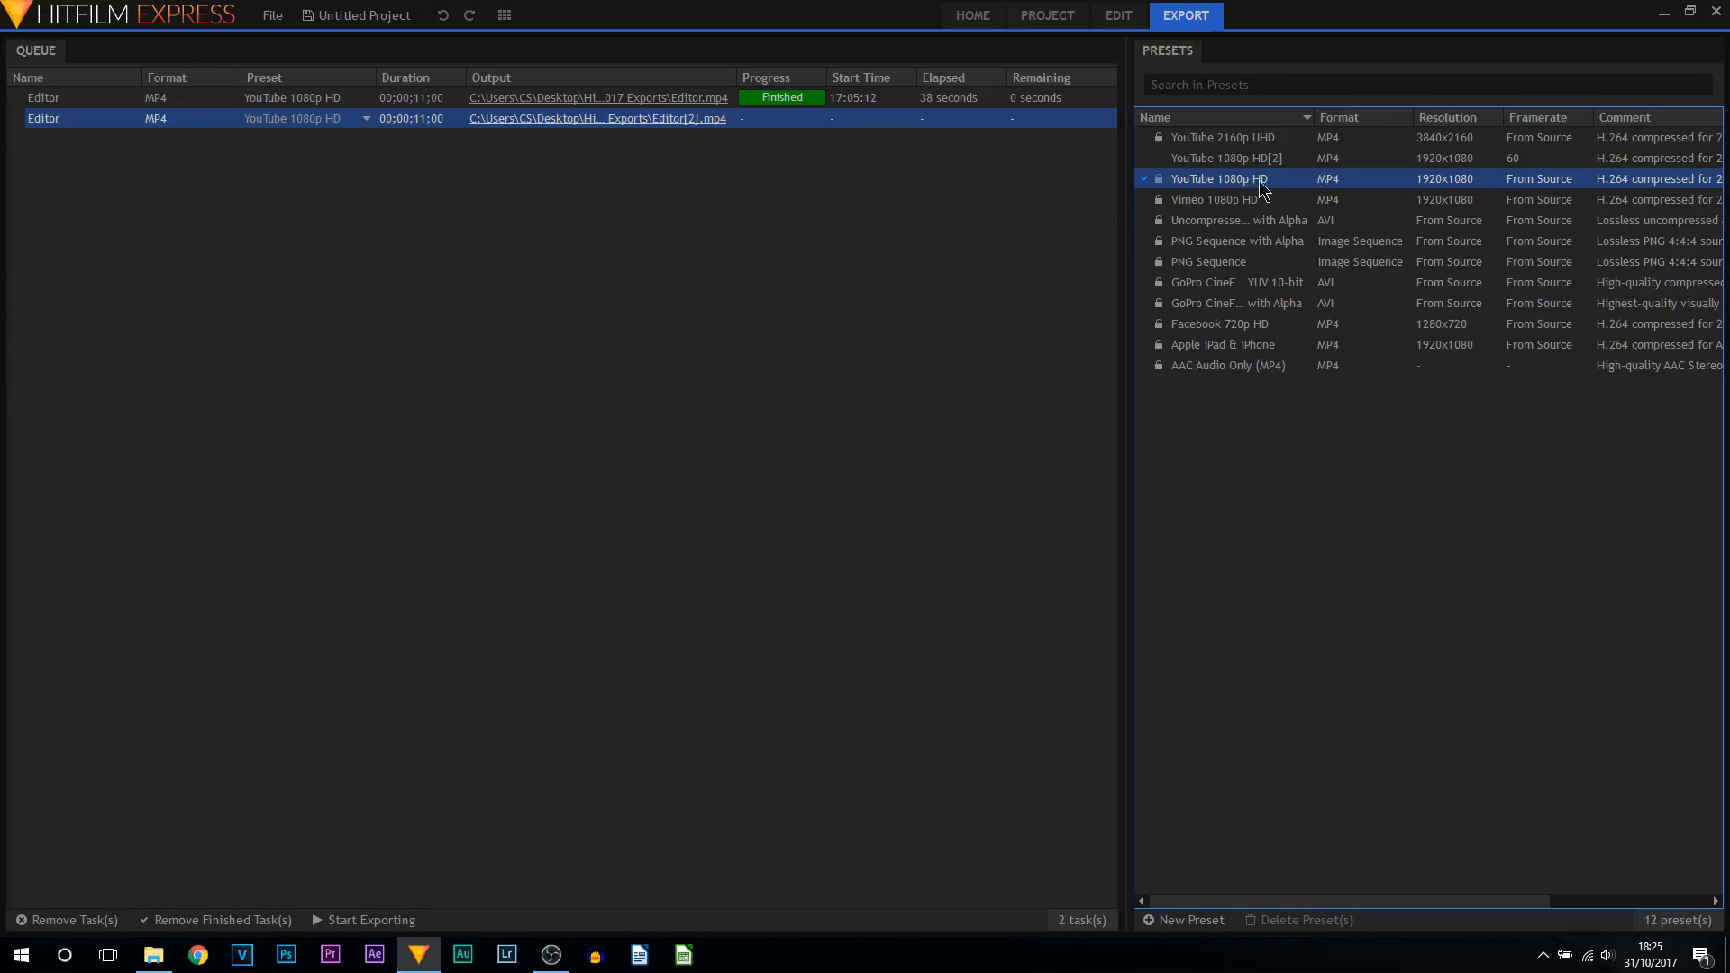
pyautogui.moveTo(1274, 187)
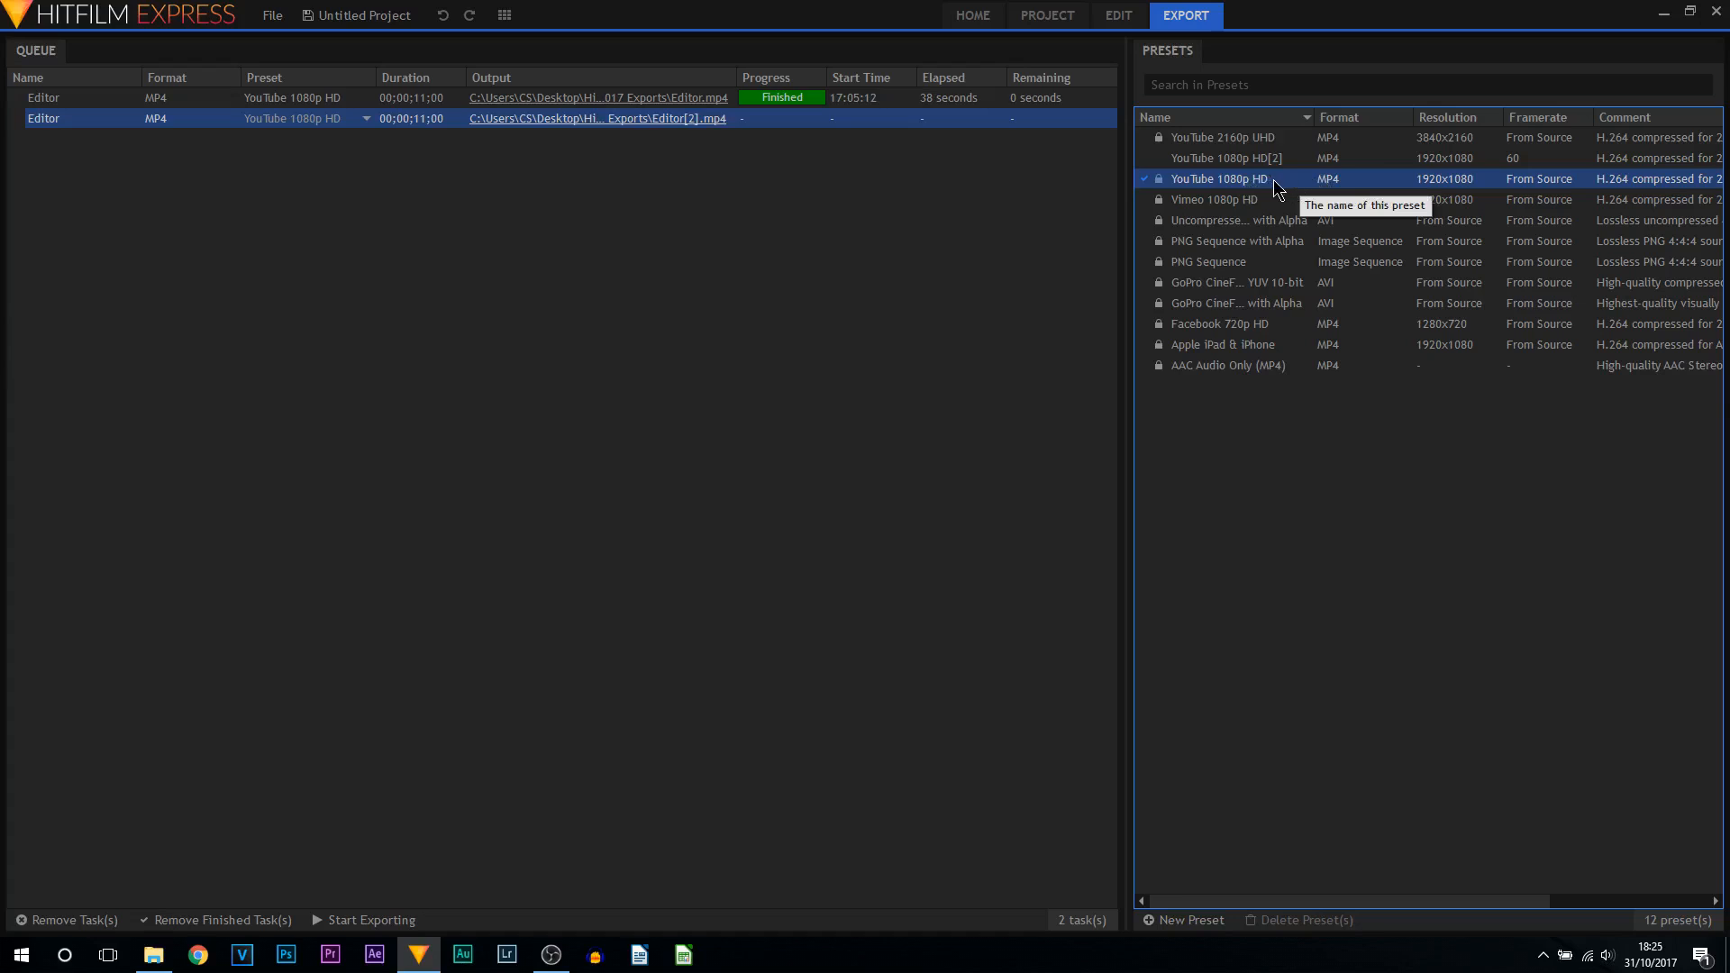
pyautogui.rightClick(1220, 178)
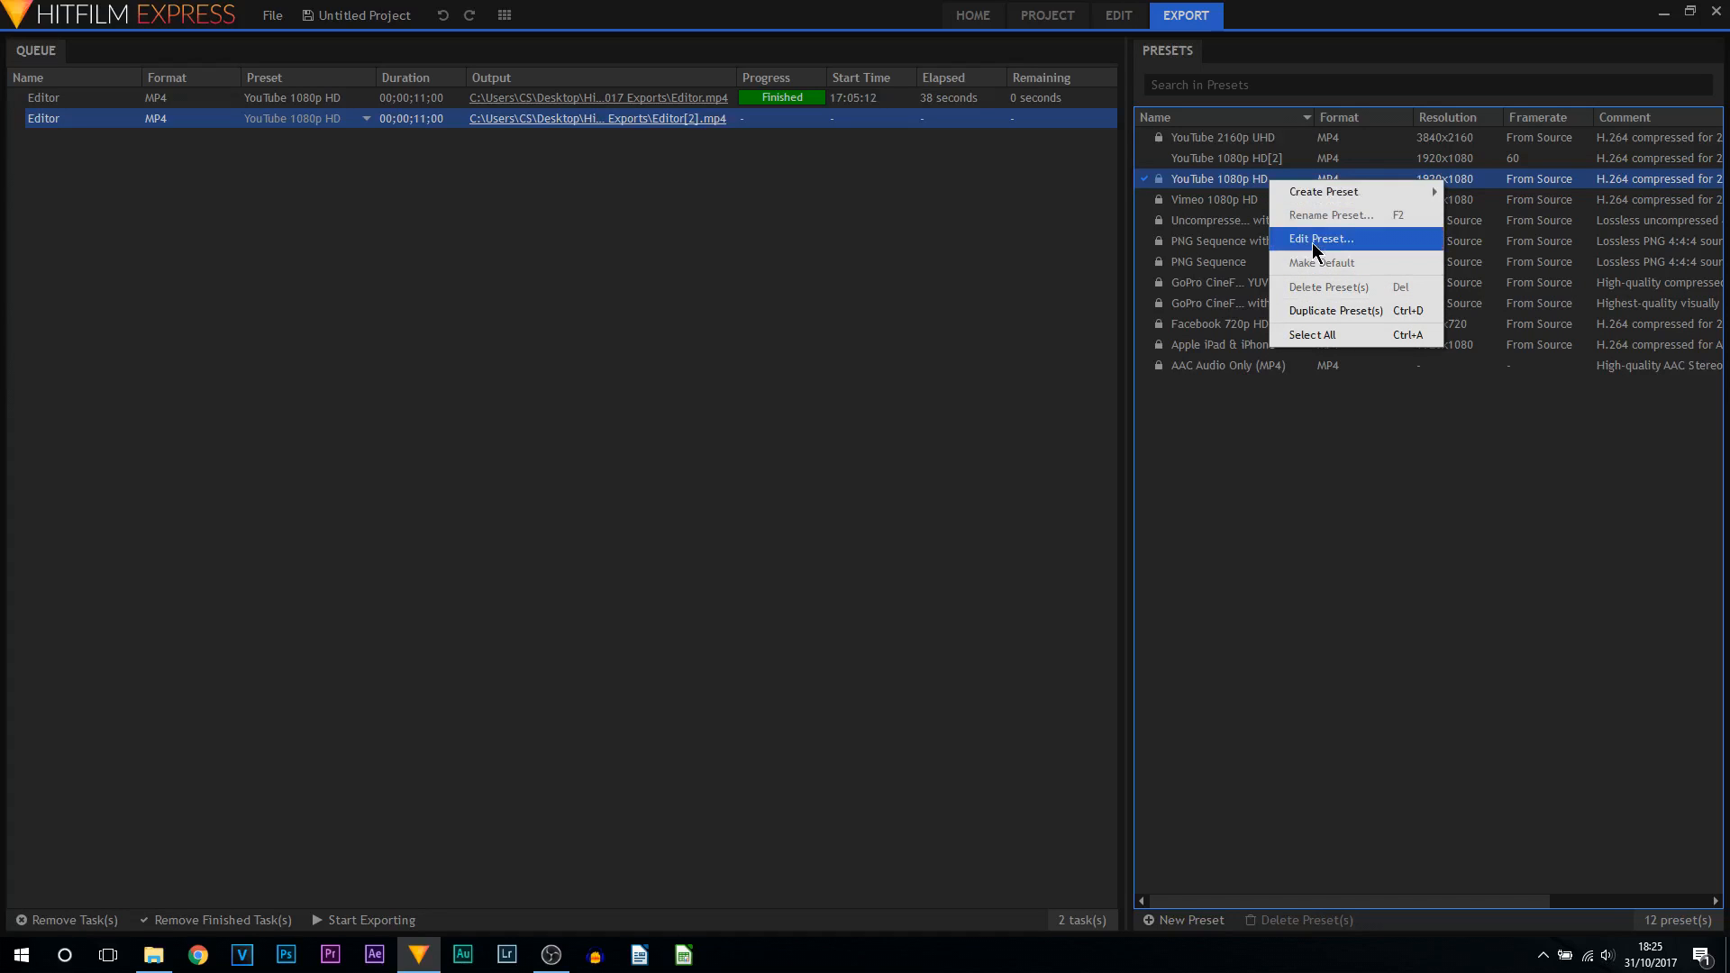
pyautogui.click(1319, 238)
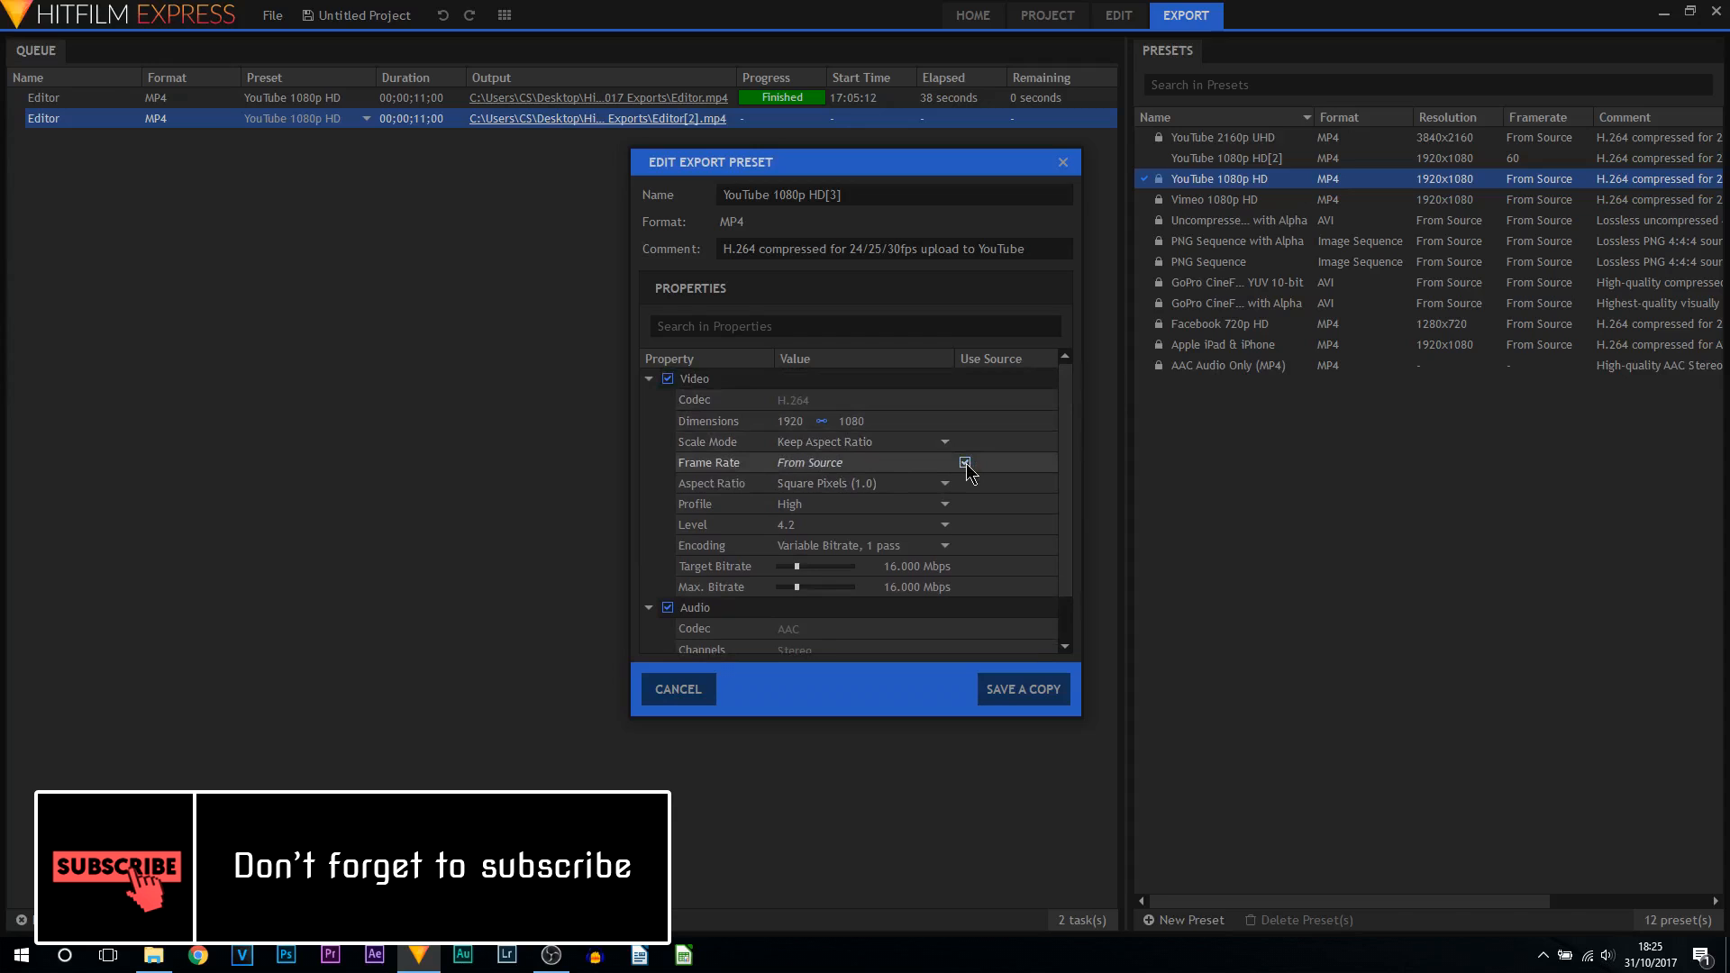
# Step: Set frame rate to 60 instead of source, profile to Main, encoding Variable Bitrate 1 pass
pyautogui.click(943, 463)
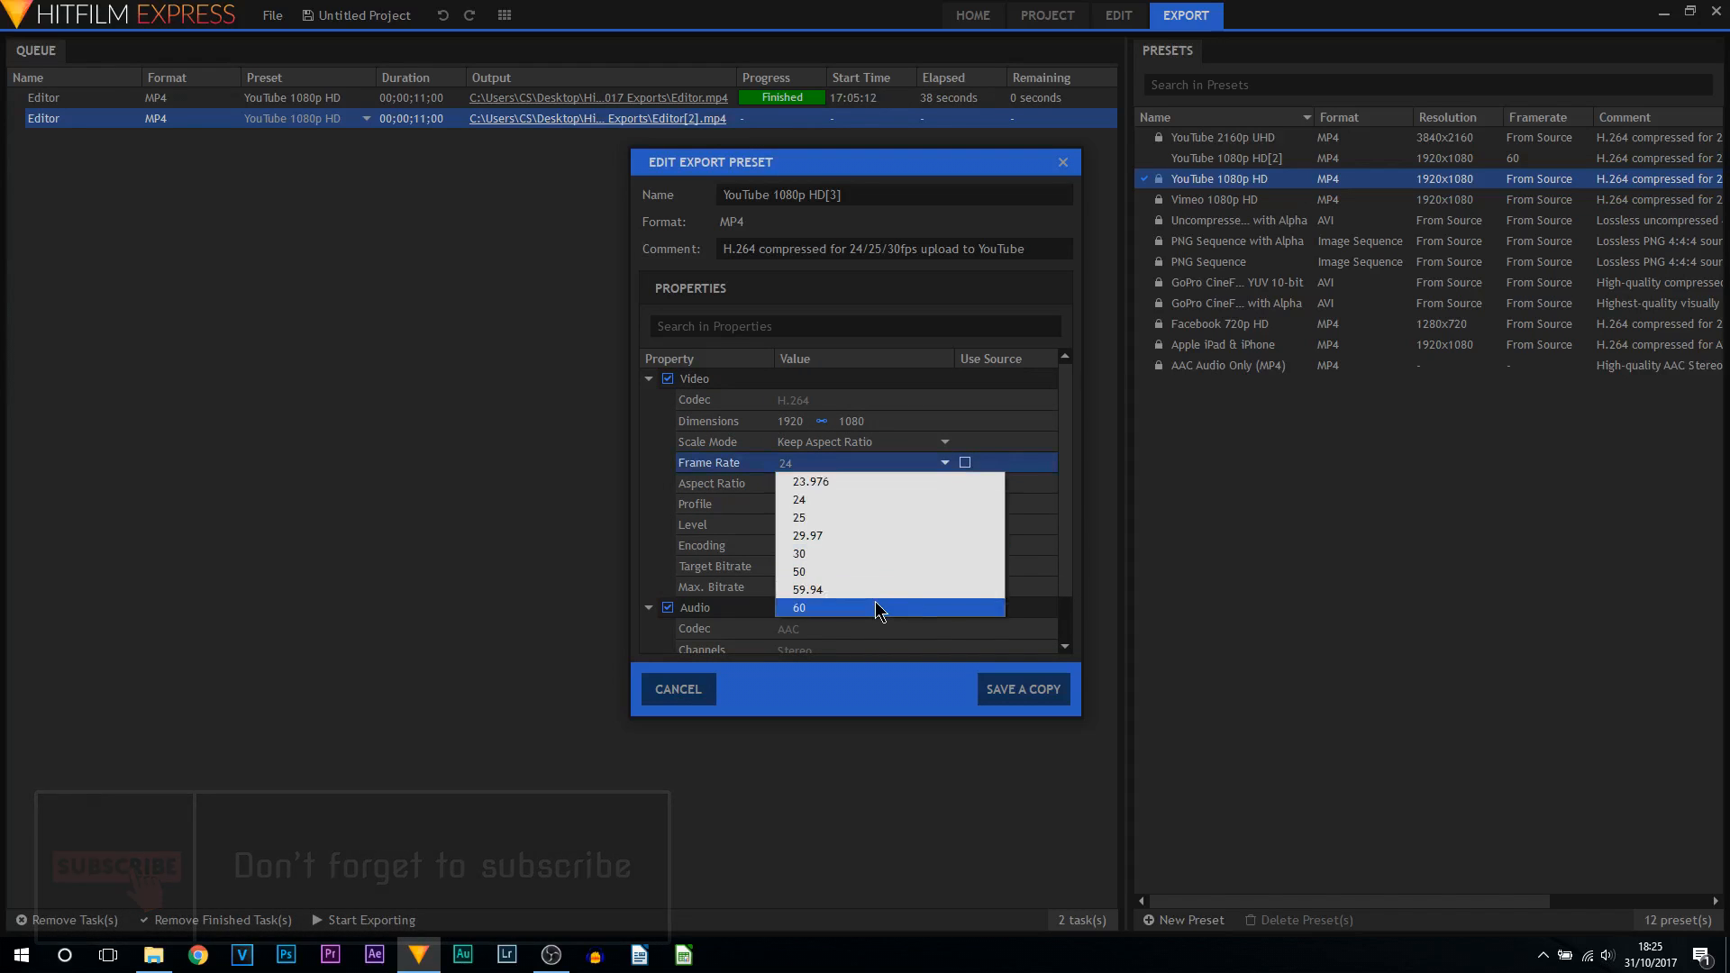
pyautogui.click(798, 607)
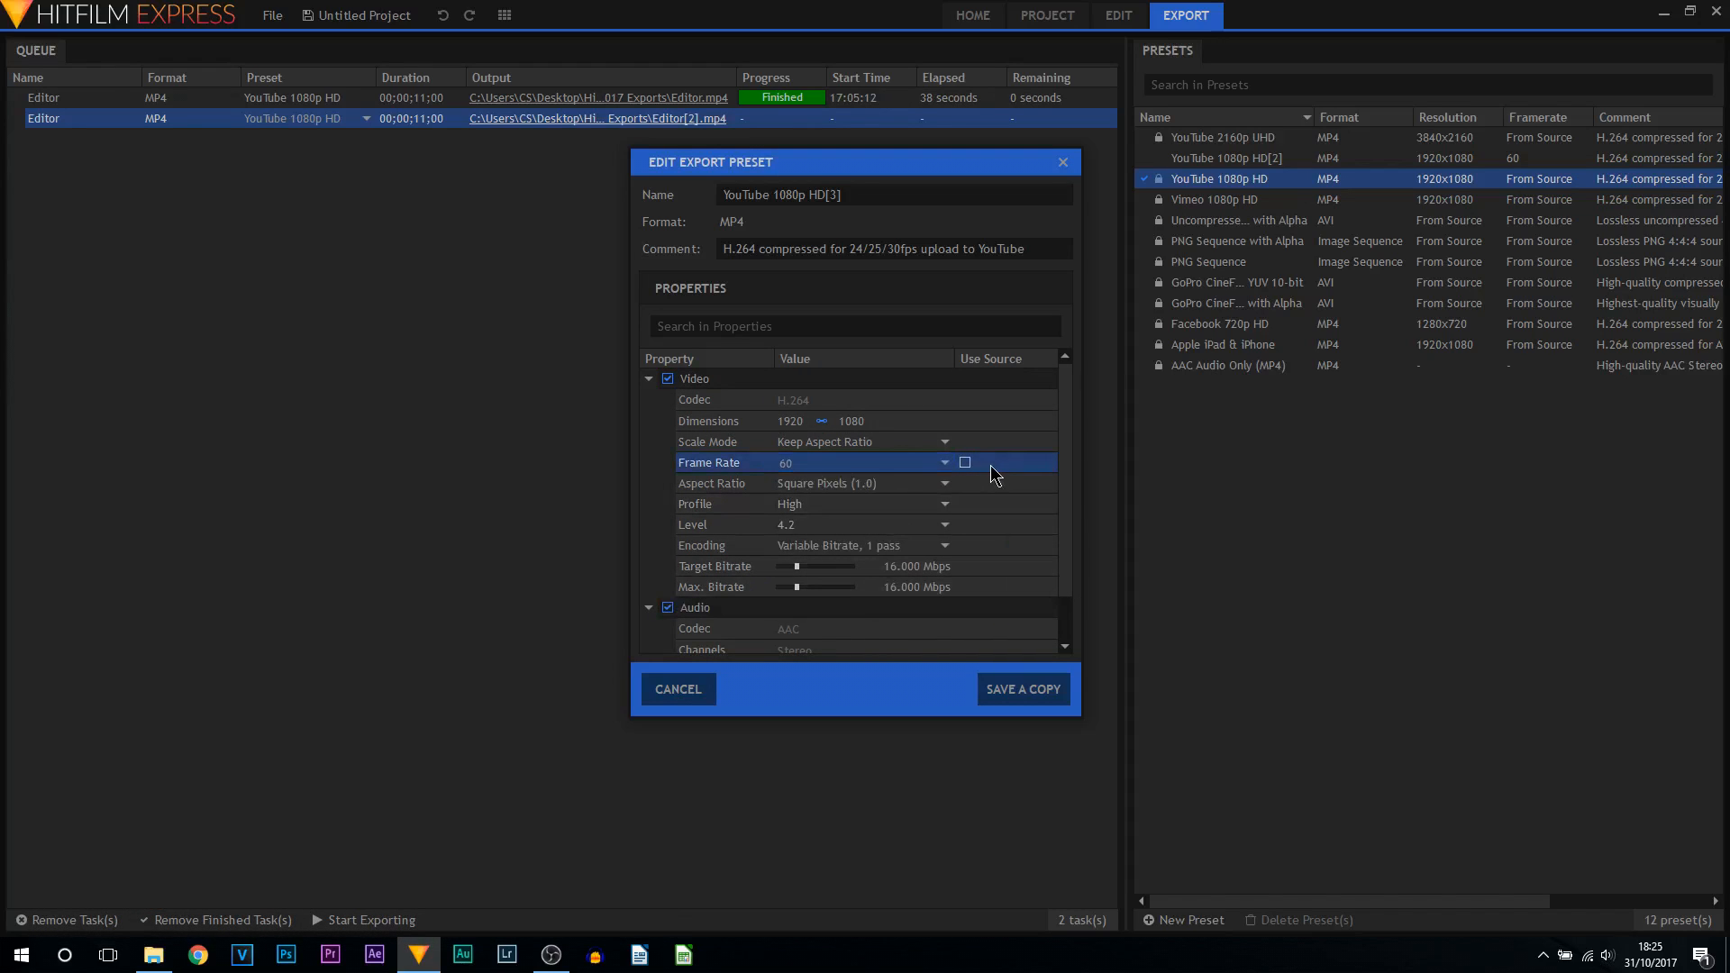
pyautogui.moveTo(838, 483)
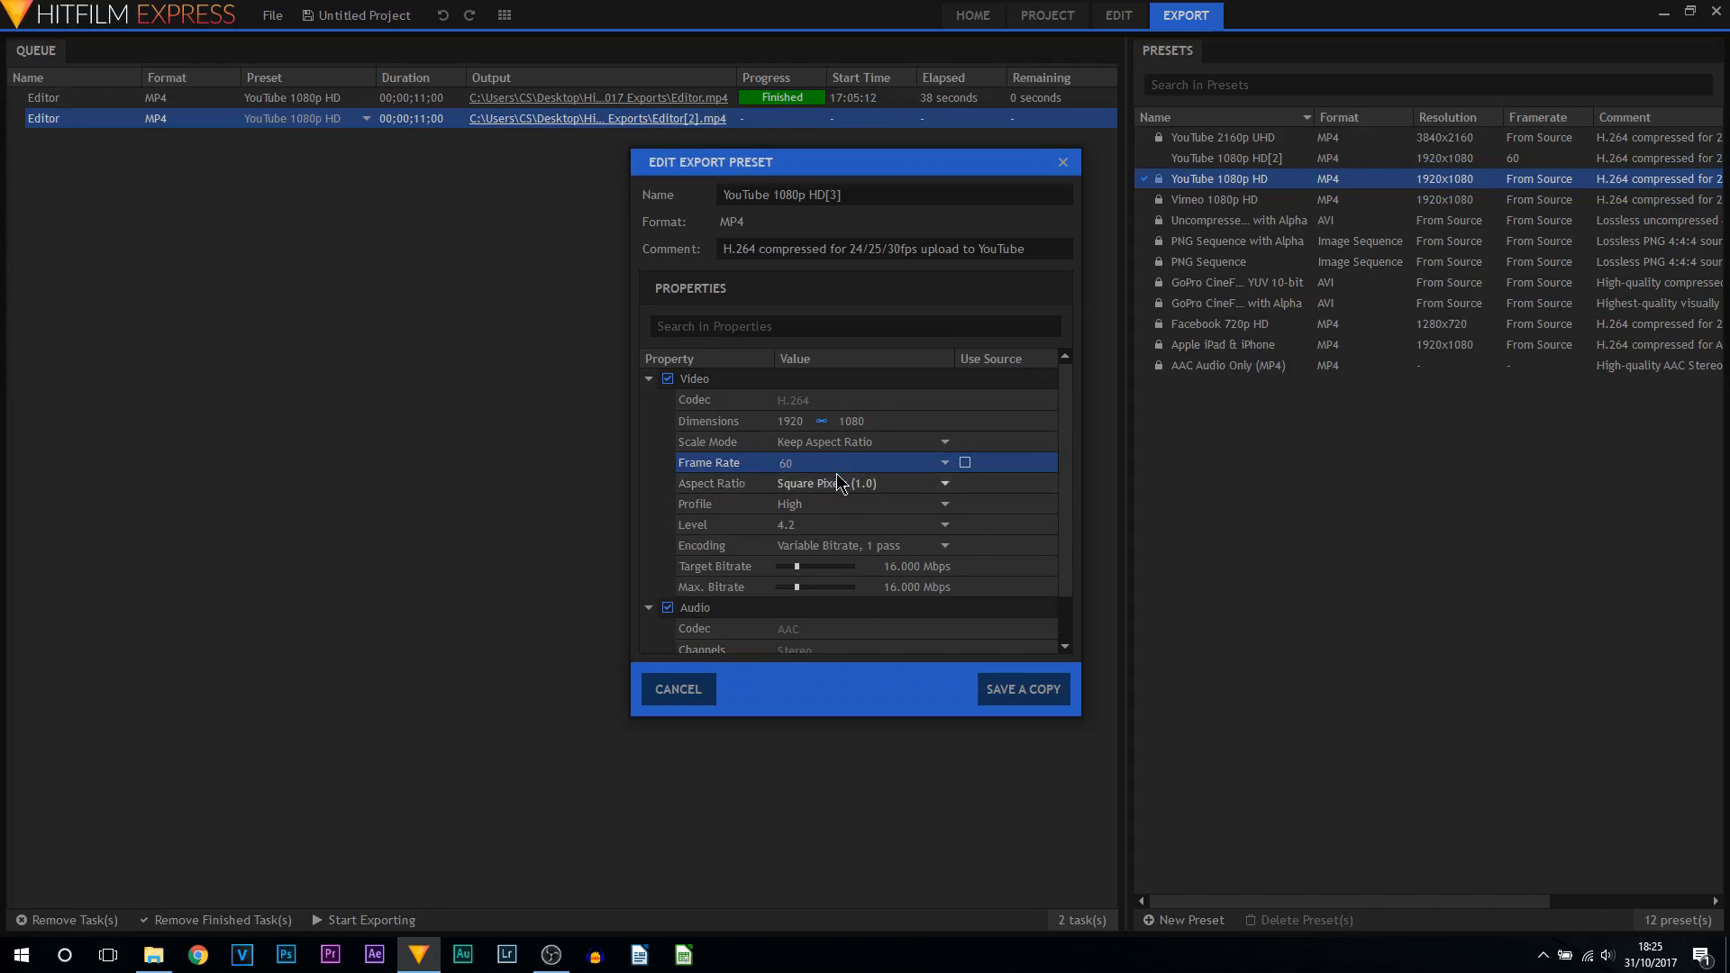
pyautogui.moveTo(787, 425)
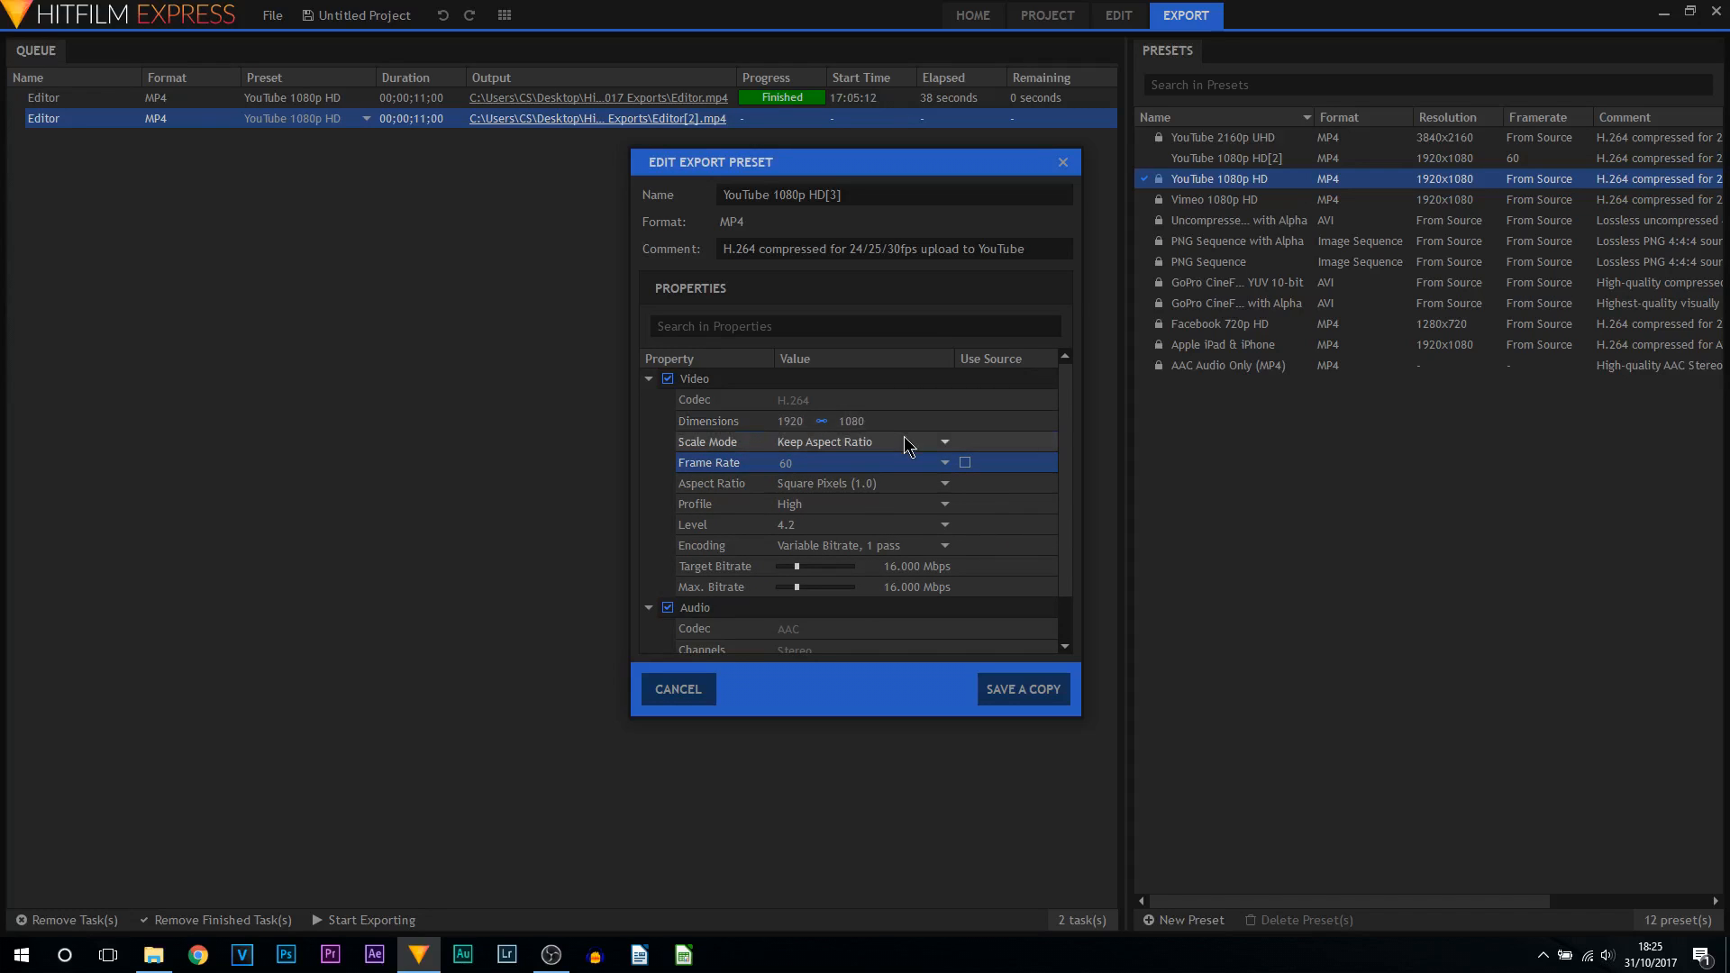
pyautogui.moveTo(817, 510)
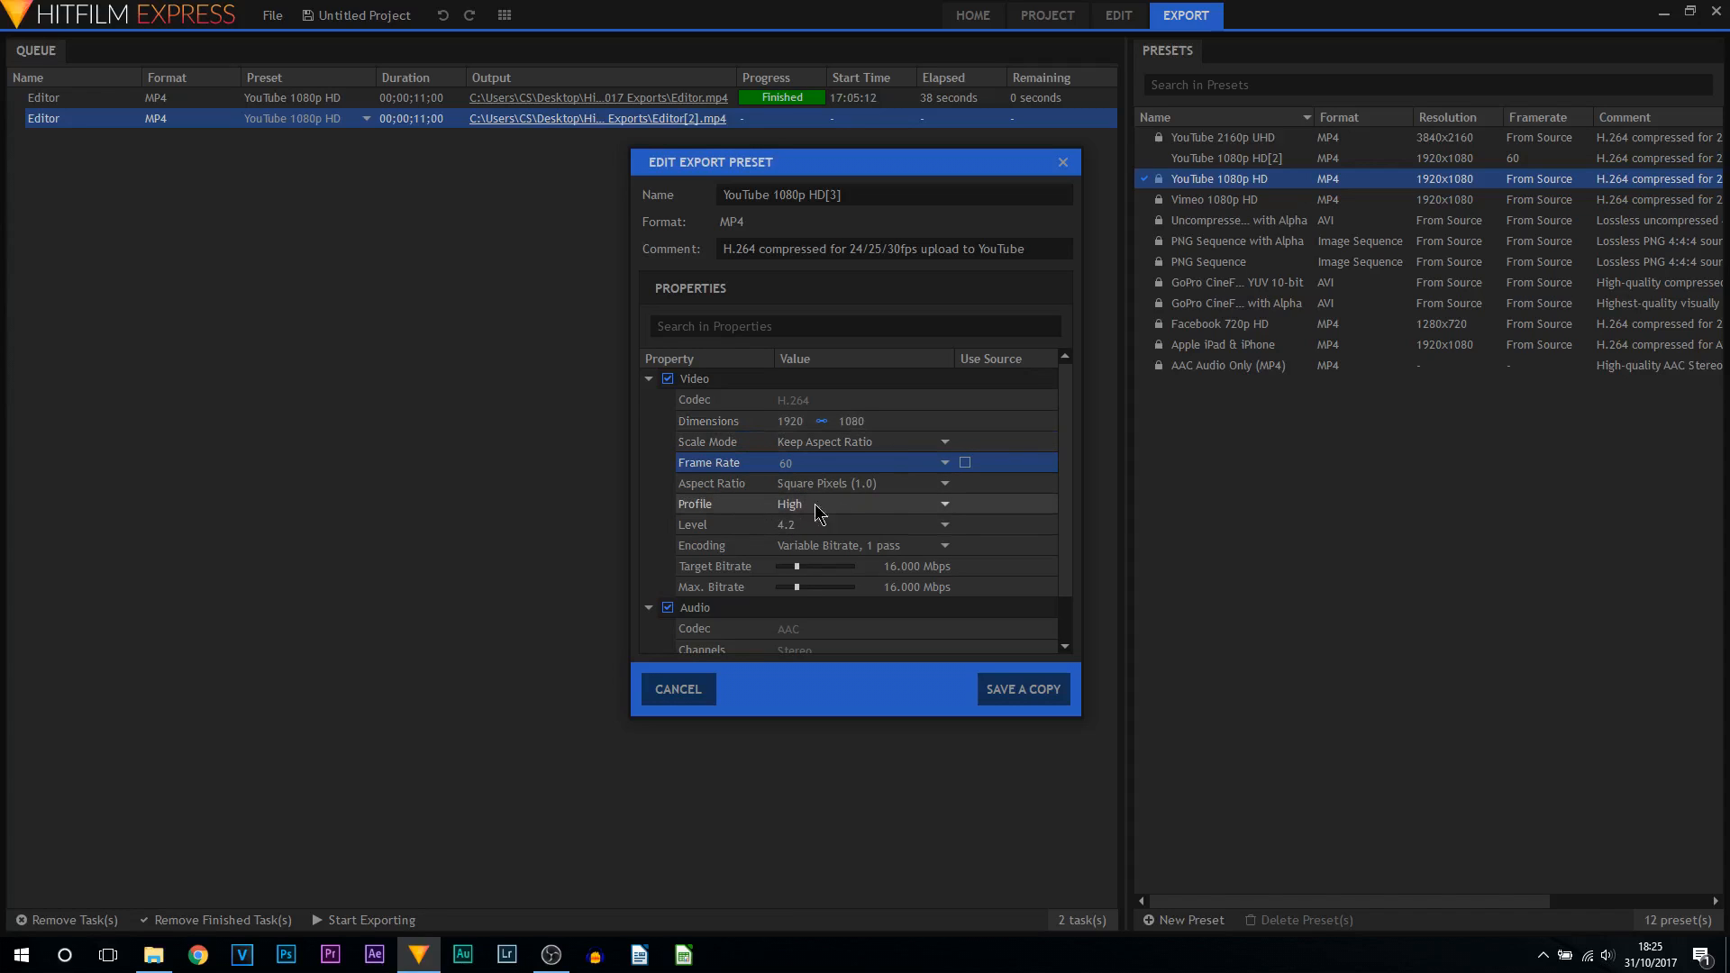
pyautogui.moveTo(836, 551)
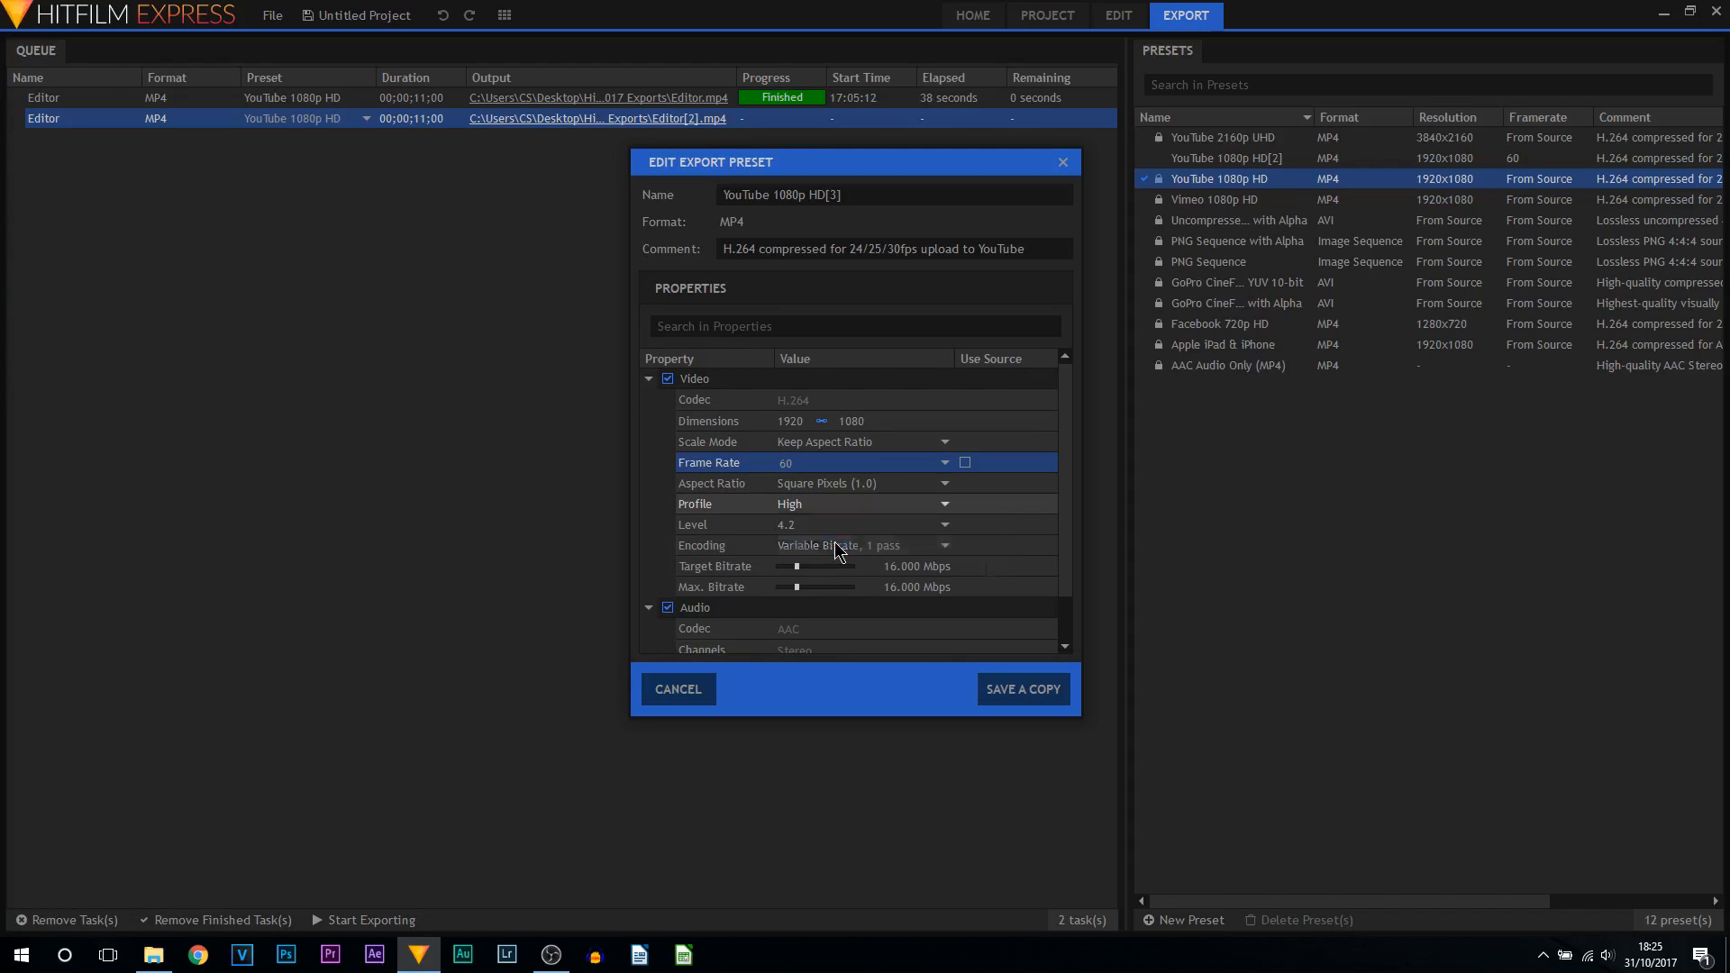
pyautogui.click(943, 524)
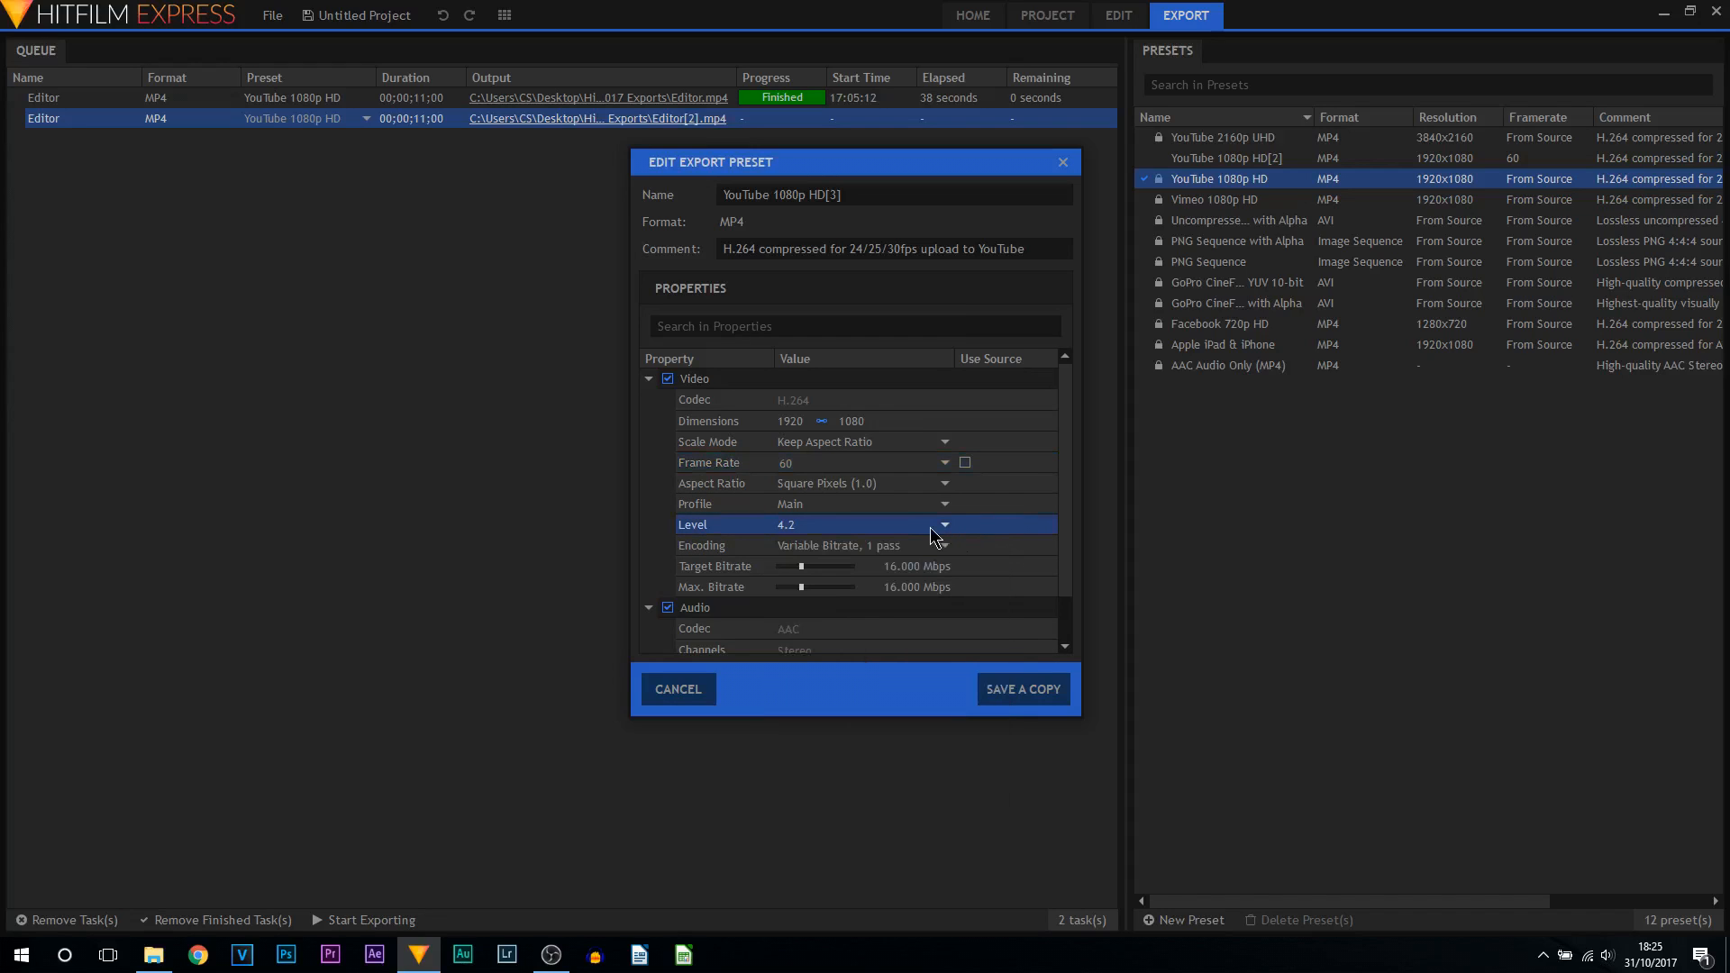
pyautogui.click(938, 524)
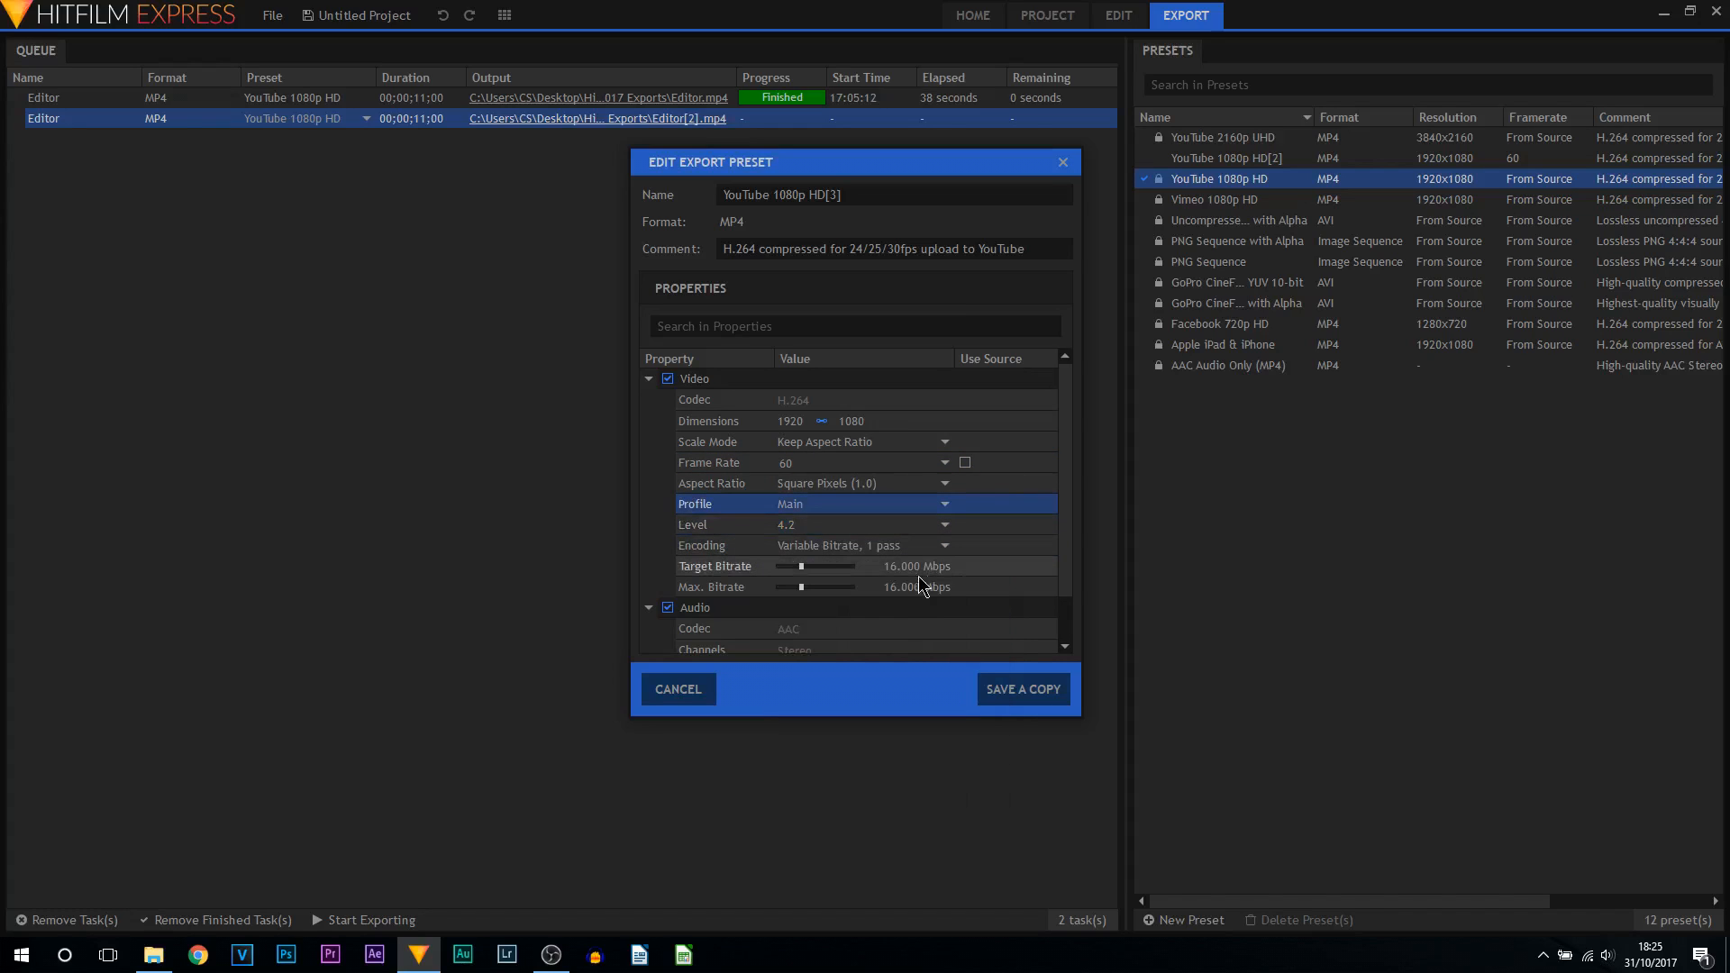
pyautogui.click(942, 544)
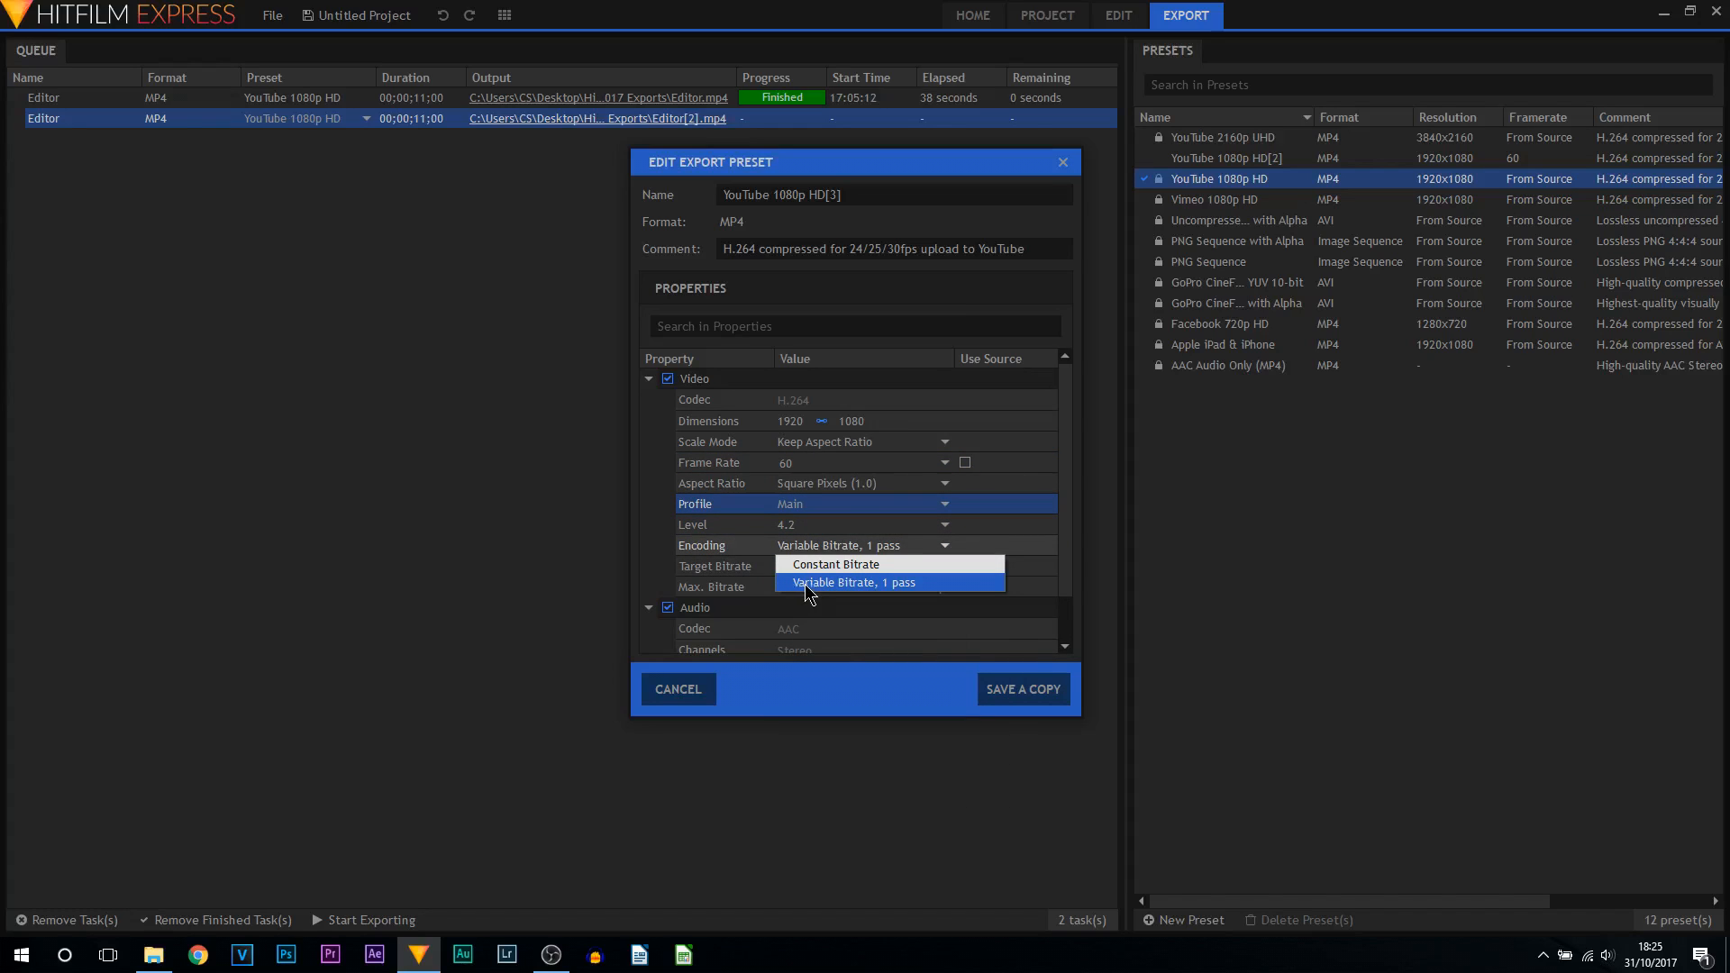
pyautogui.click(853, 582)
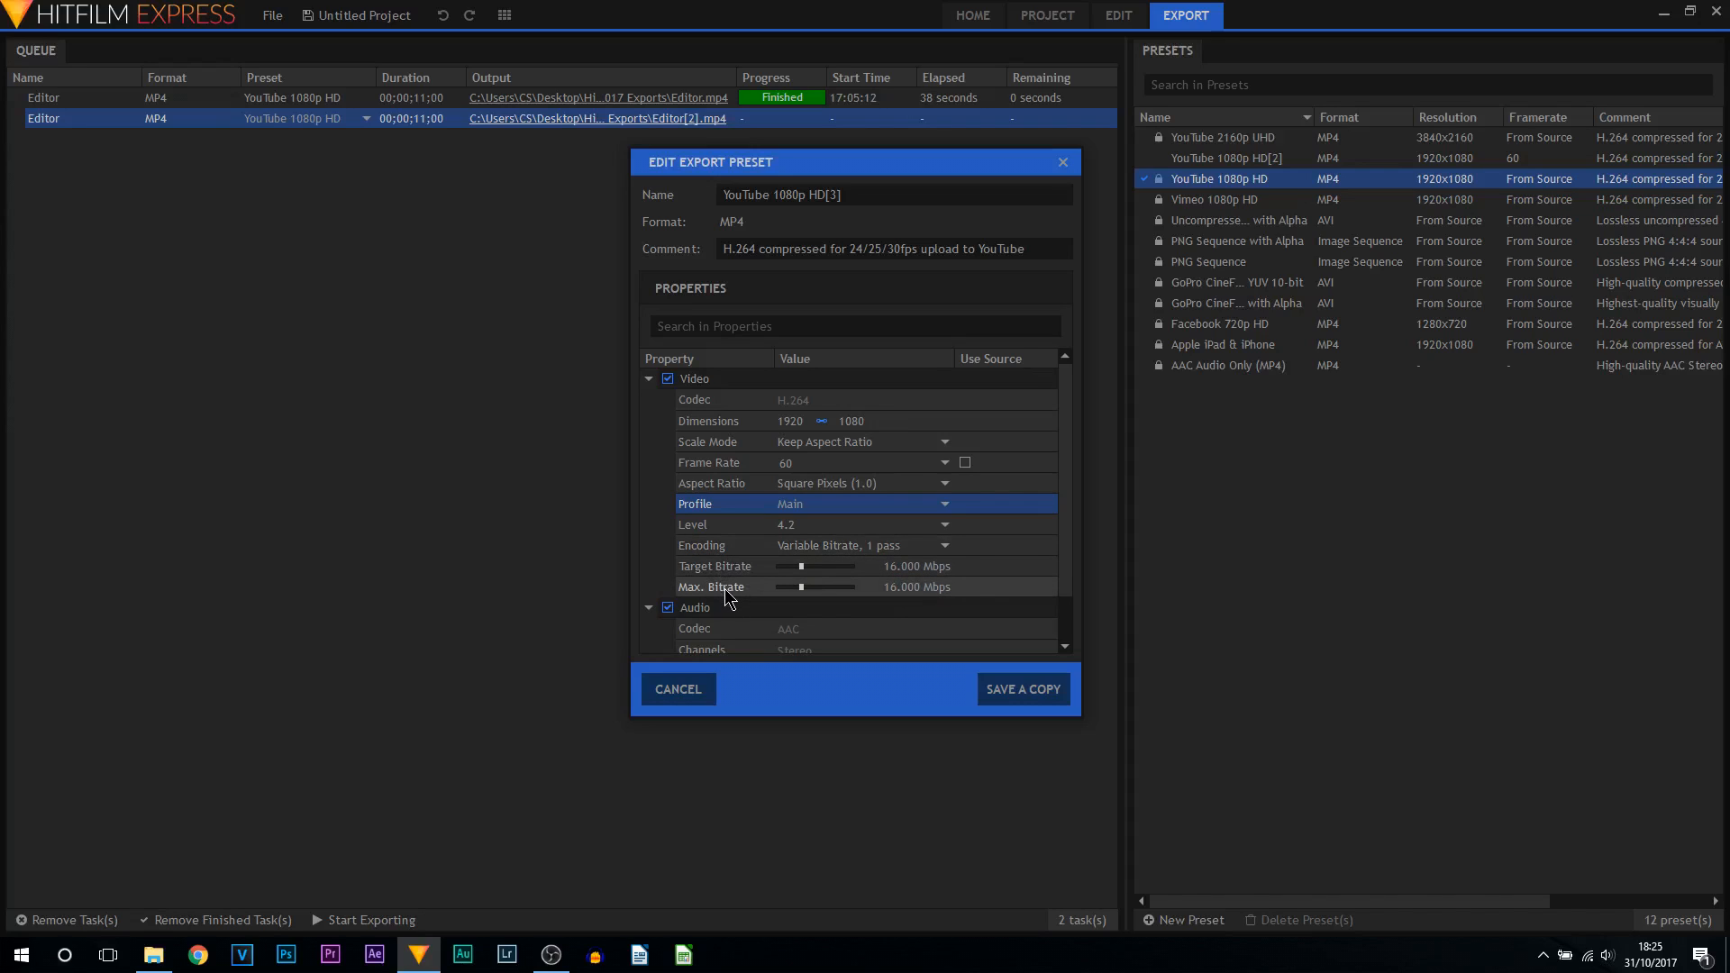
pyautogui.moveTo(726, 586)
pyautogui.write('60fps')
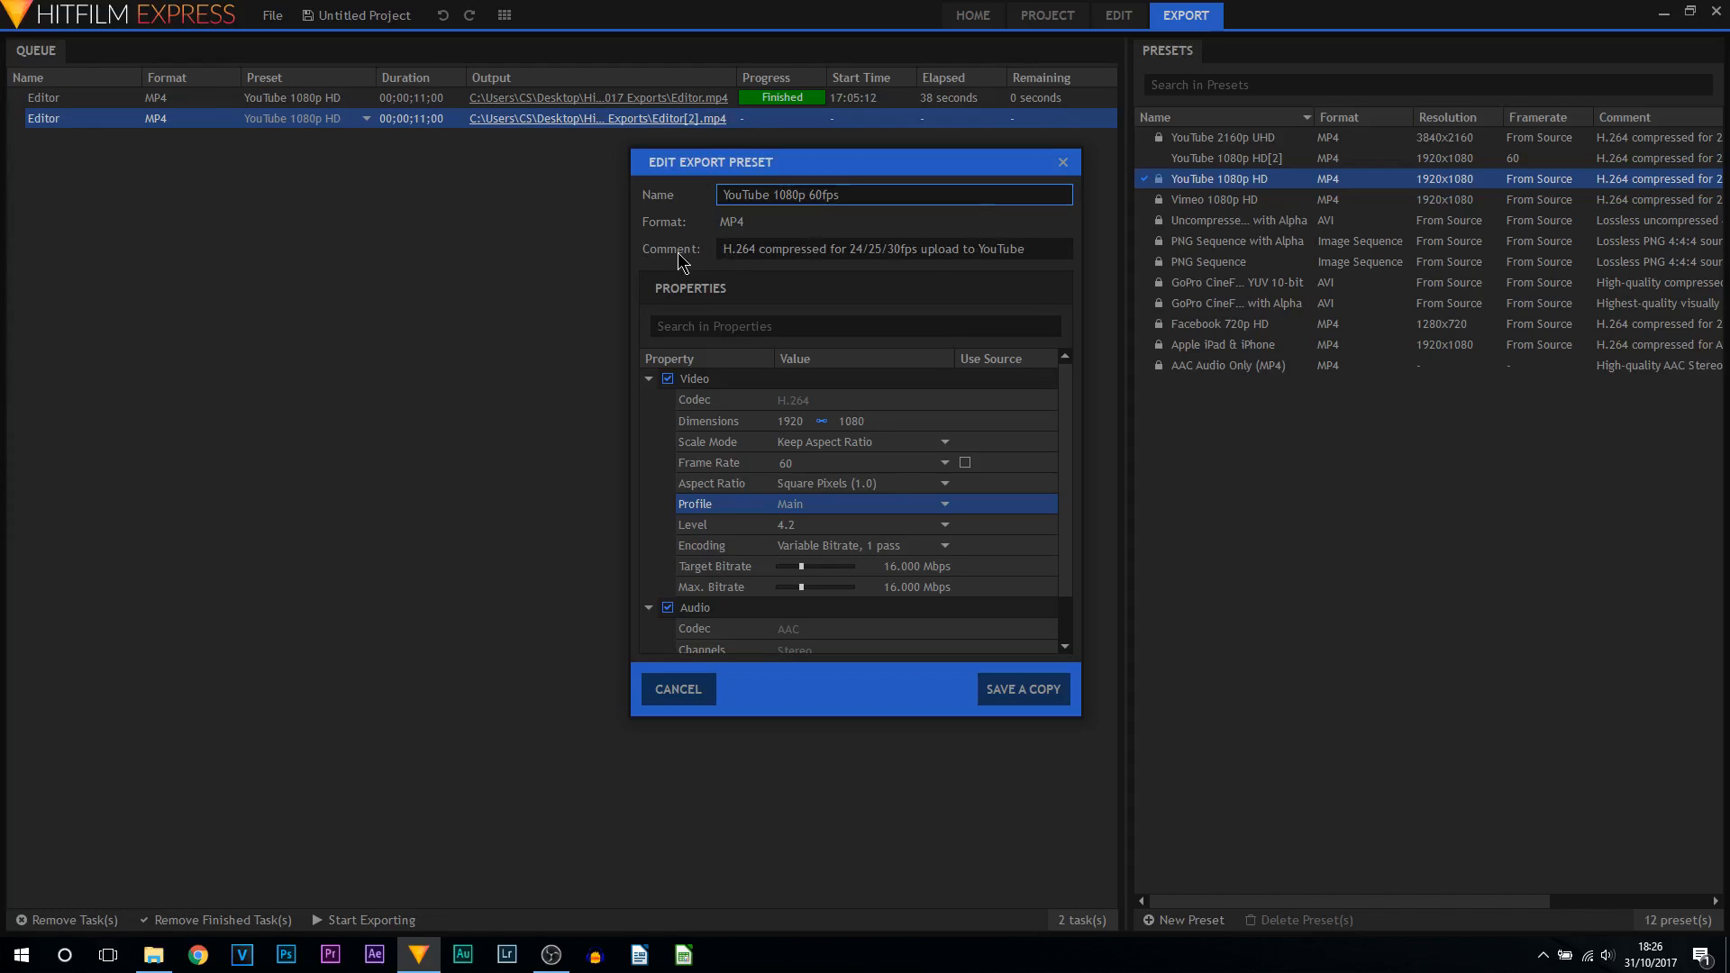
# Step: Name the preset 'YouTube 1080p 60fps' and save it as a copy
pyautogui.doubleClick(876, 248)
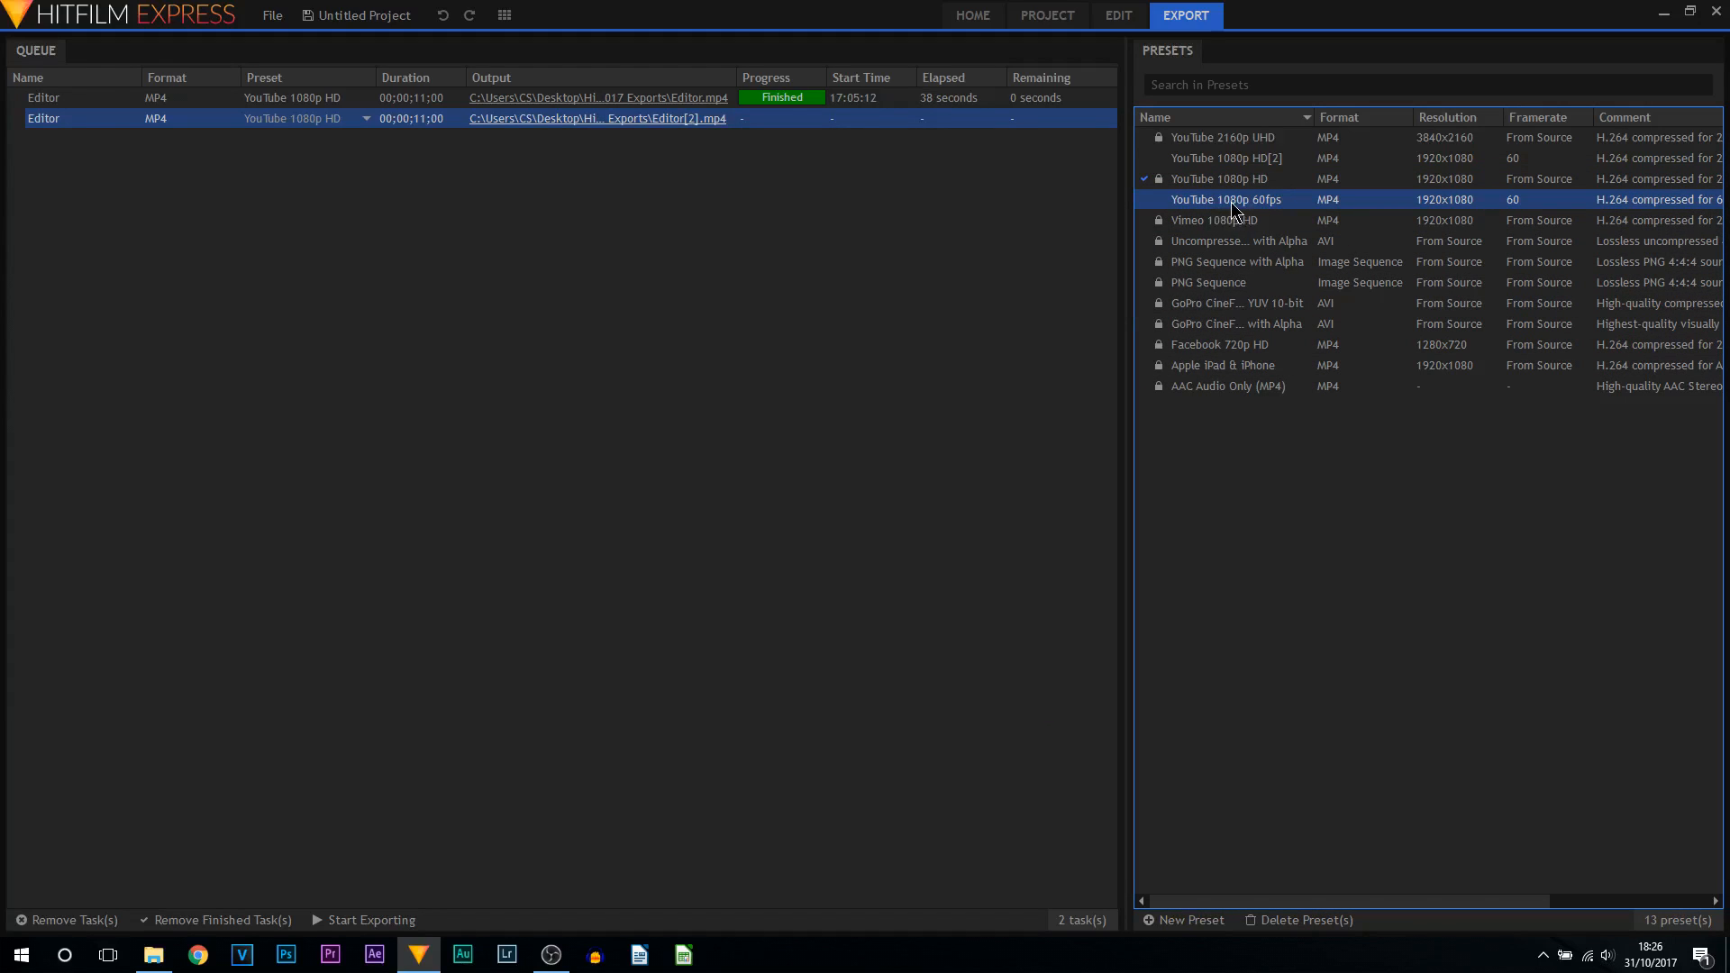
pyautogui.moveTo(1232, 209)
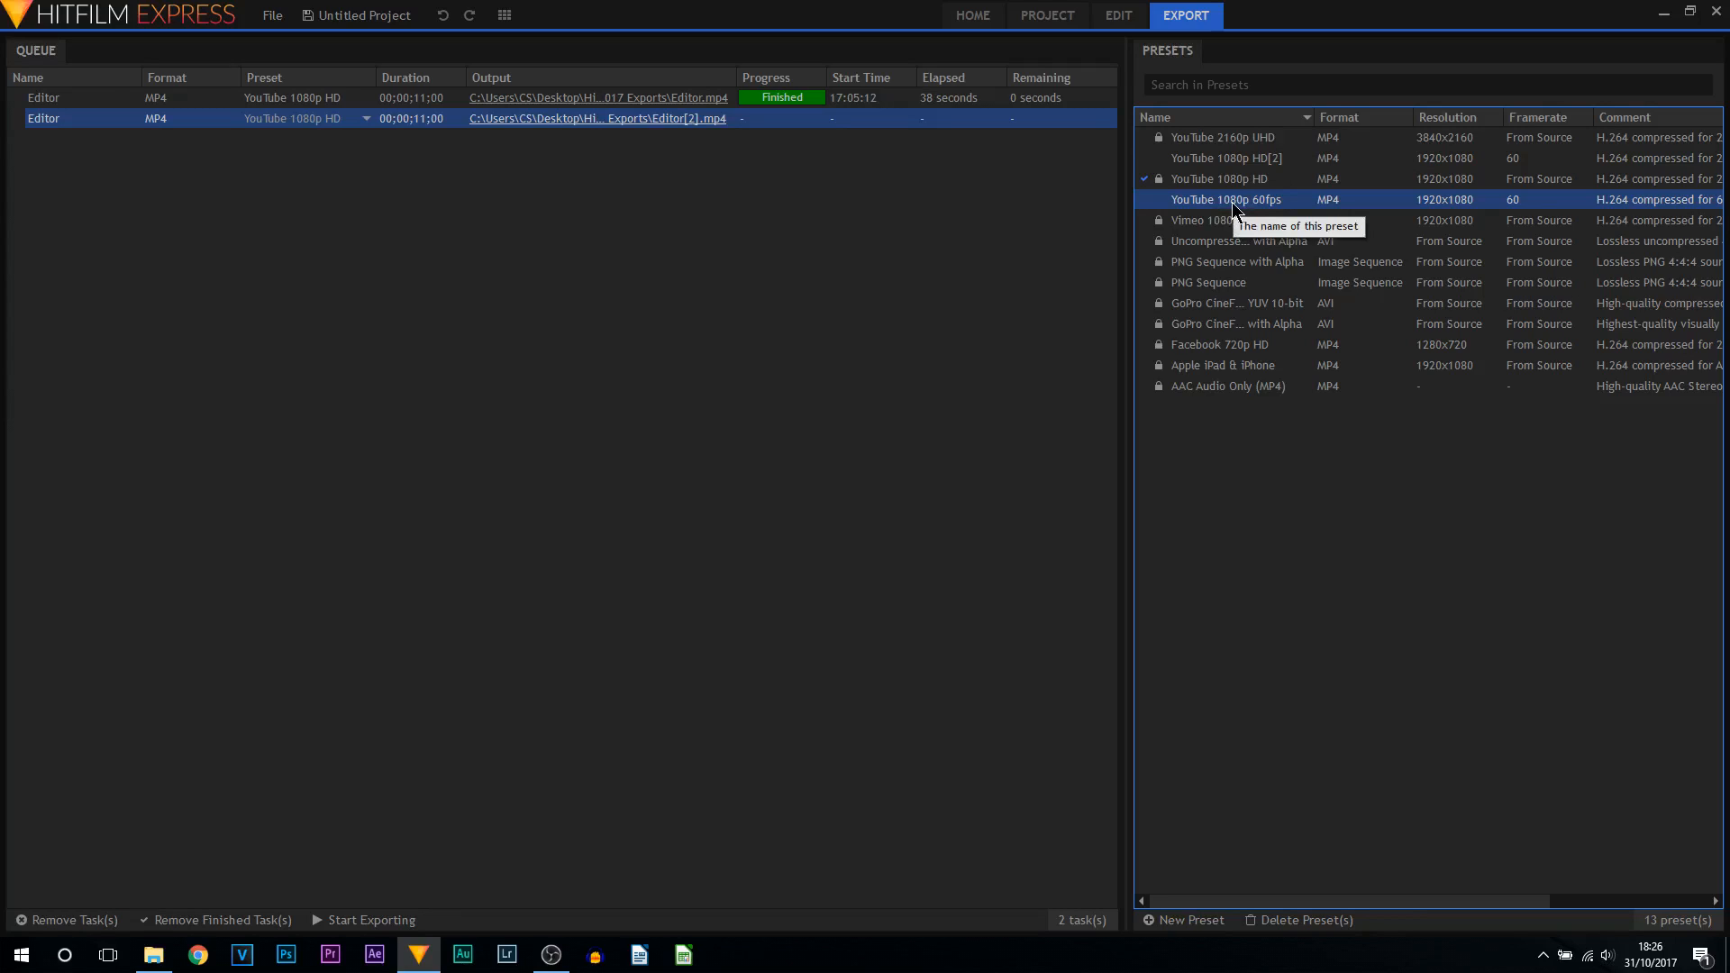
pyautogui.moveTo(1221, 234)
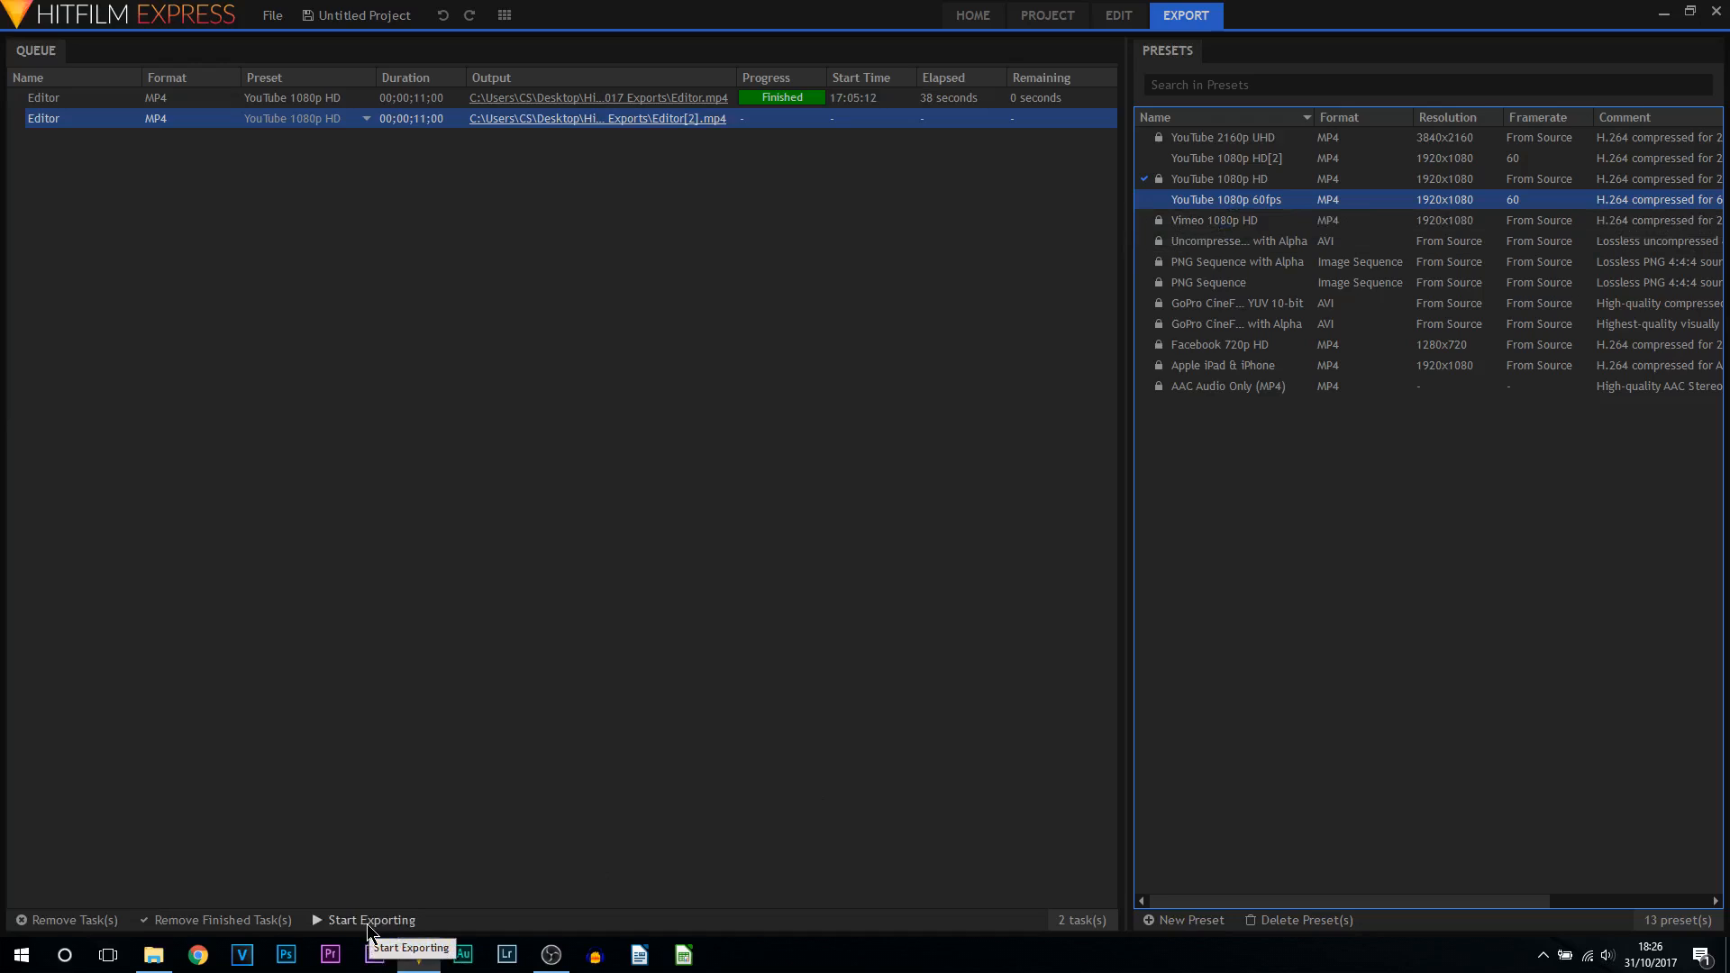
# Step: Export the queue until Editor[2].mp4 finishes, then go to its output location
pyautogui.click(372, 919)
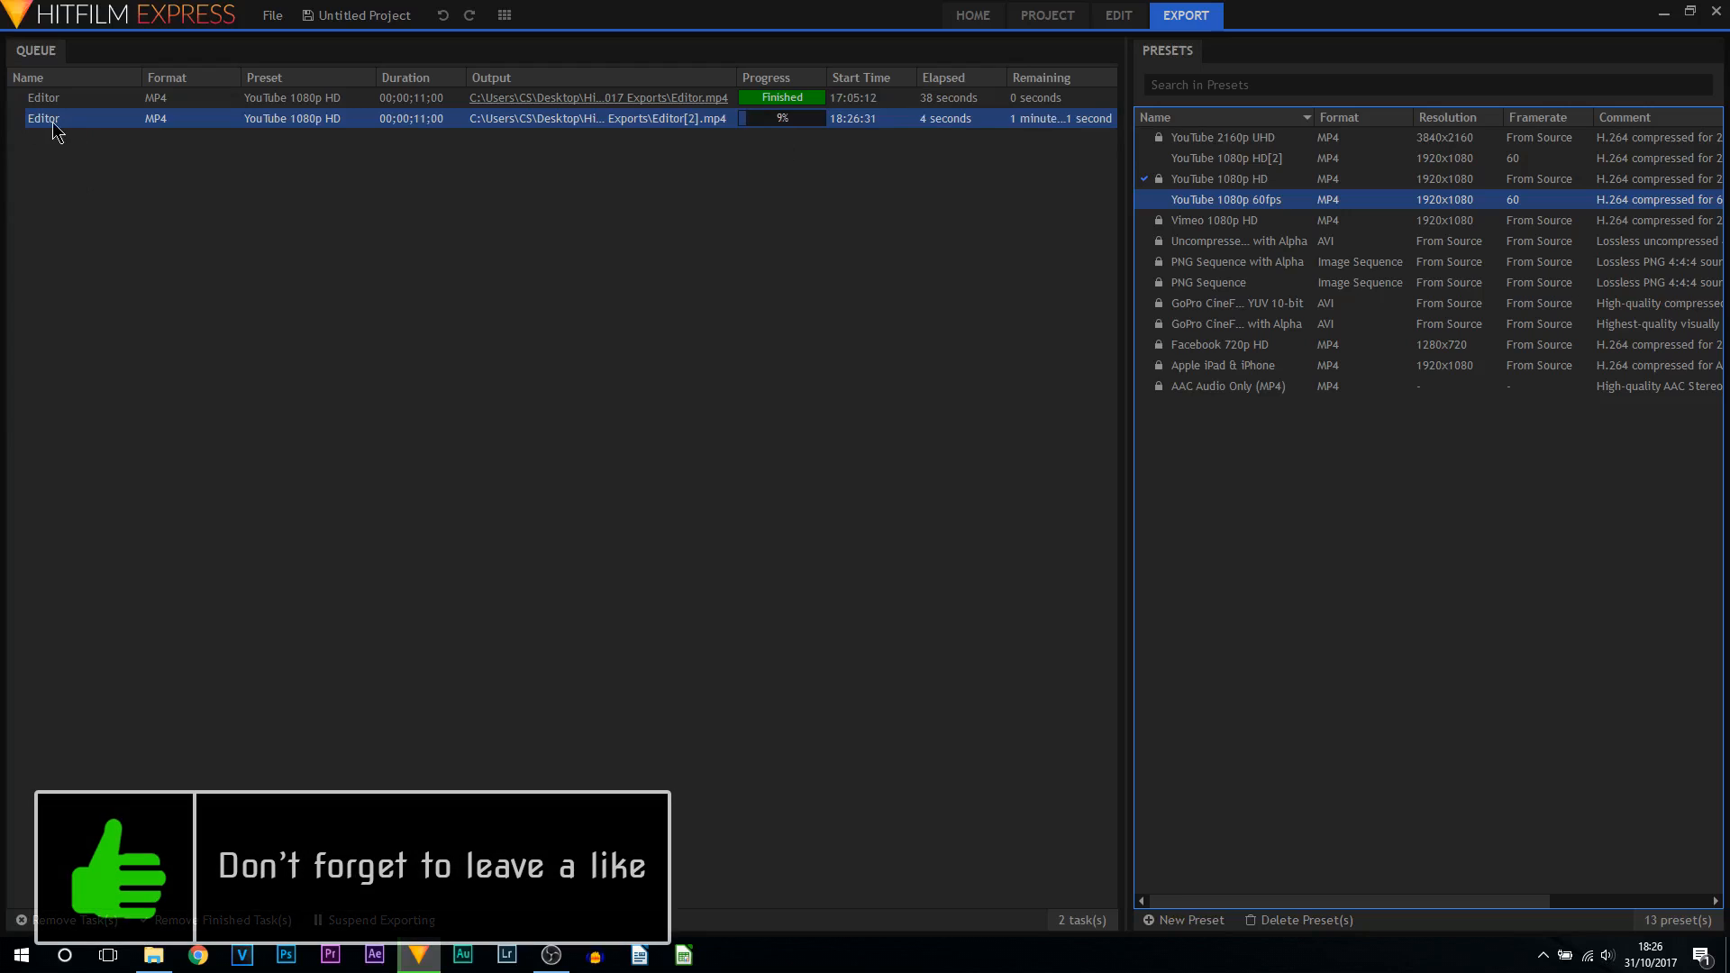
pyautogui.moveTo(43, 119)
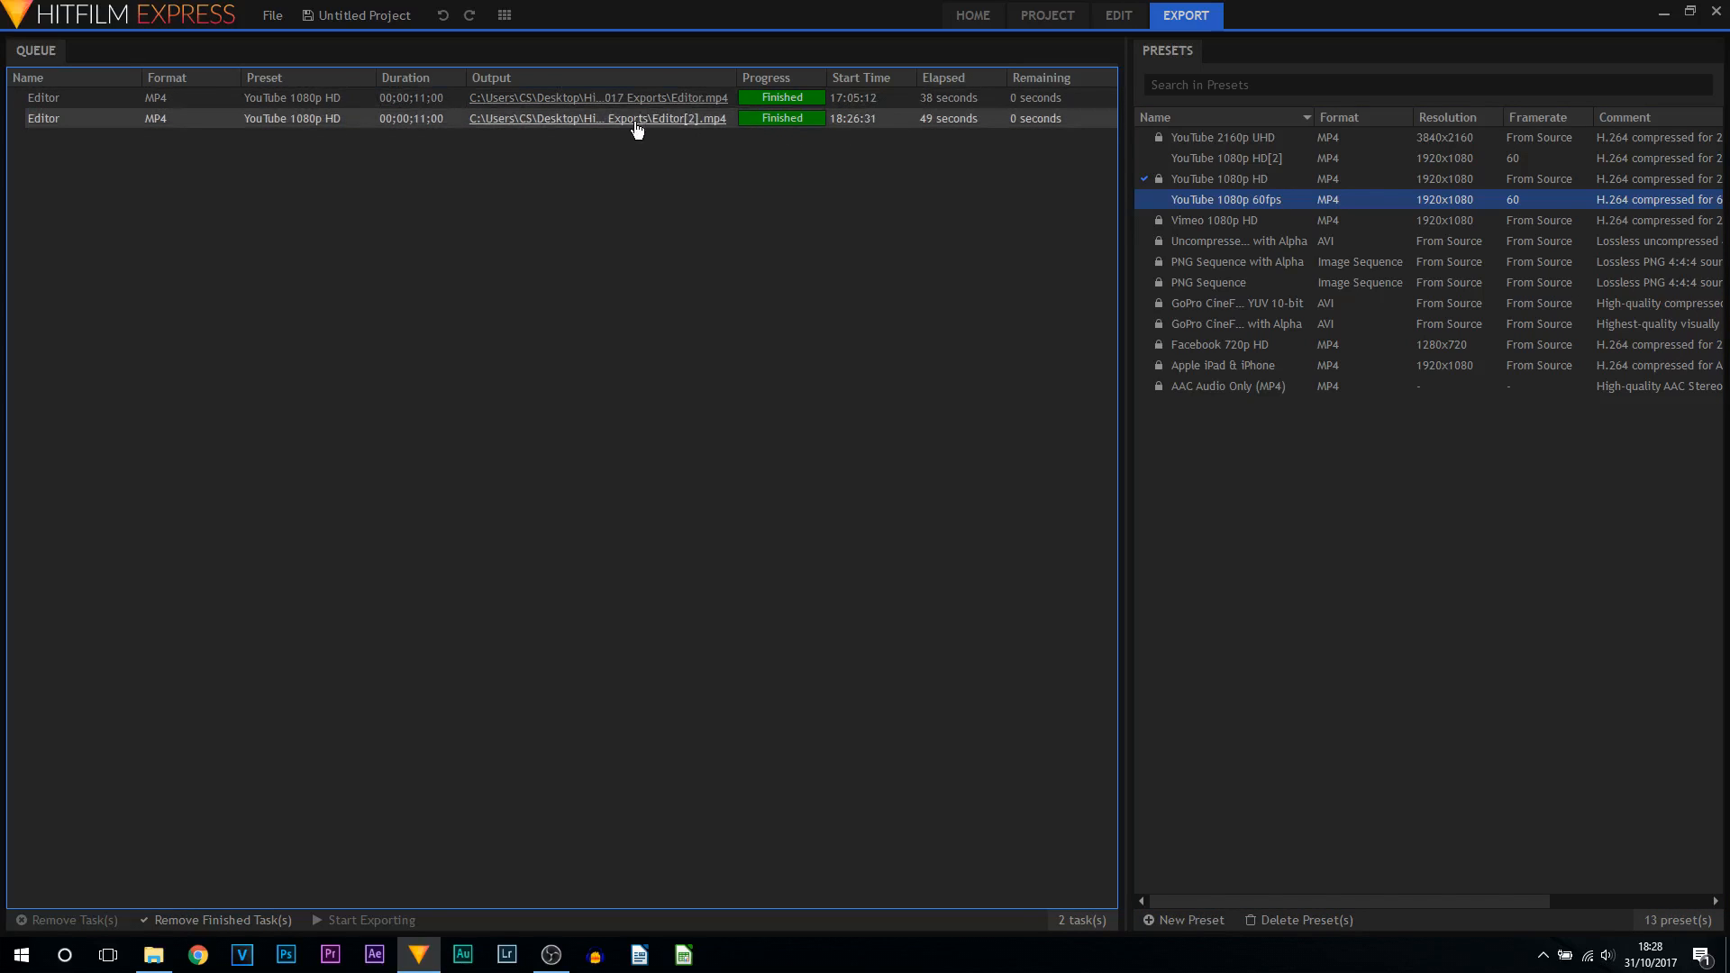
pyautogui.click(593, 118)
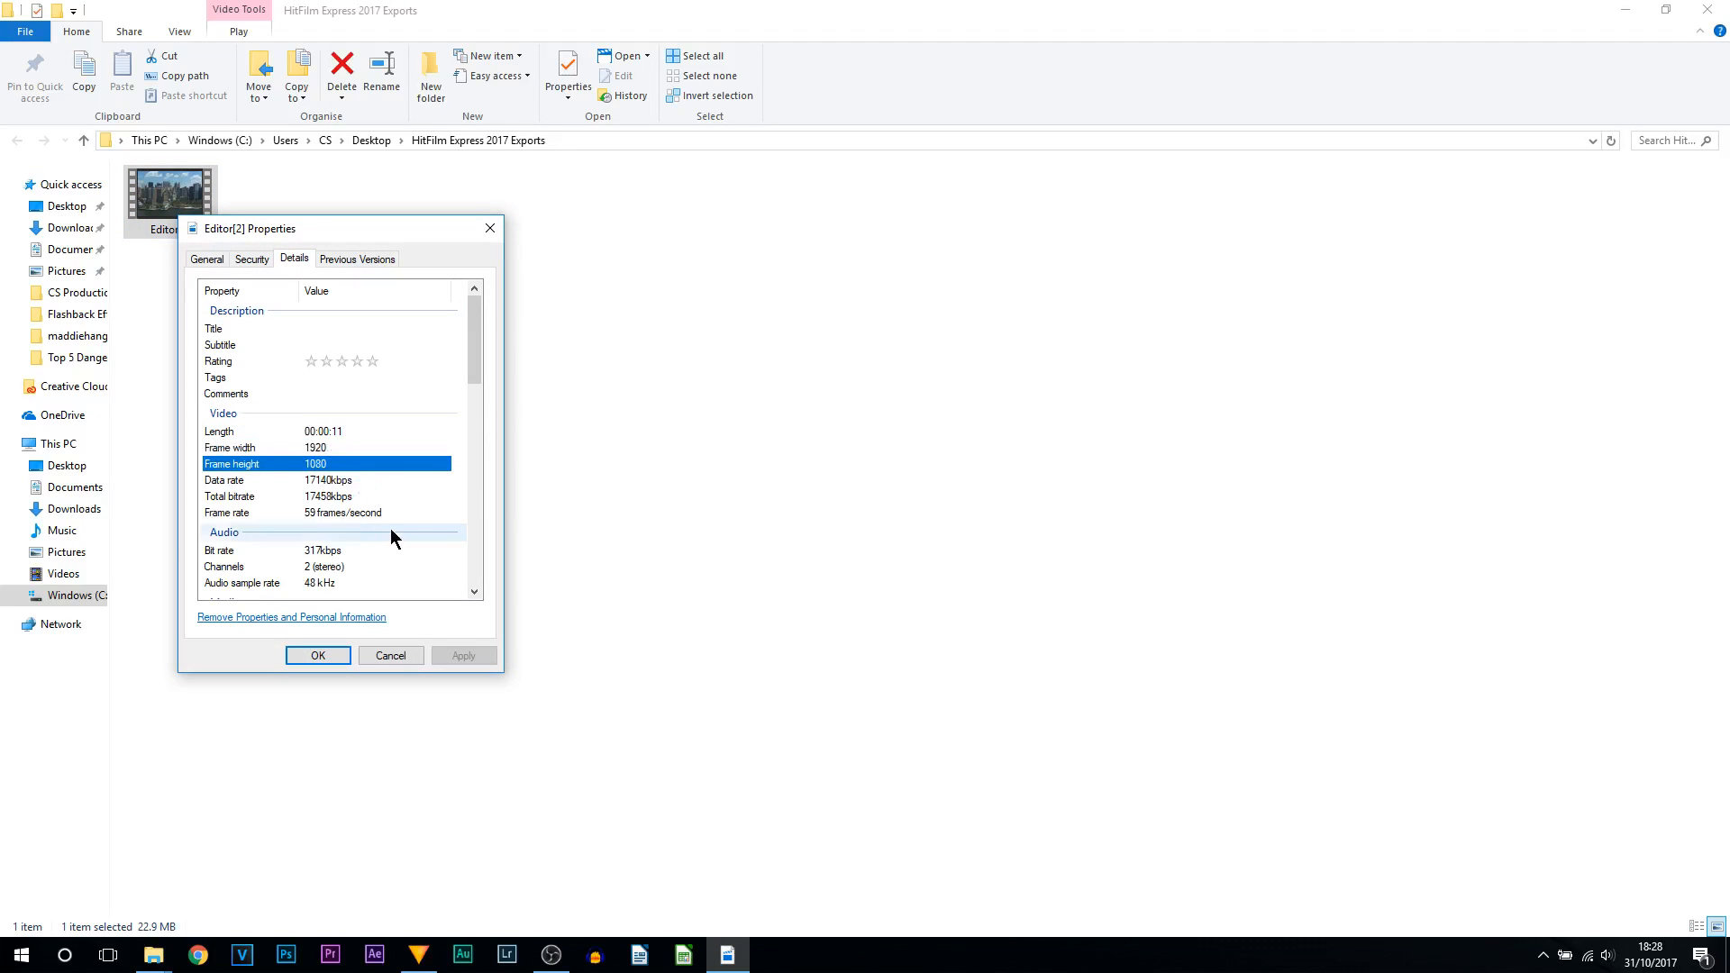
pyautogui.click(343, 512)
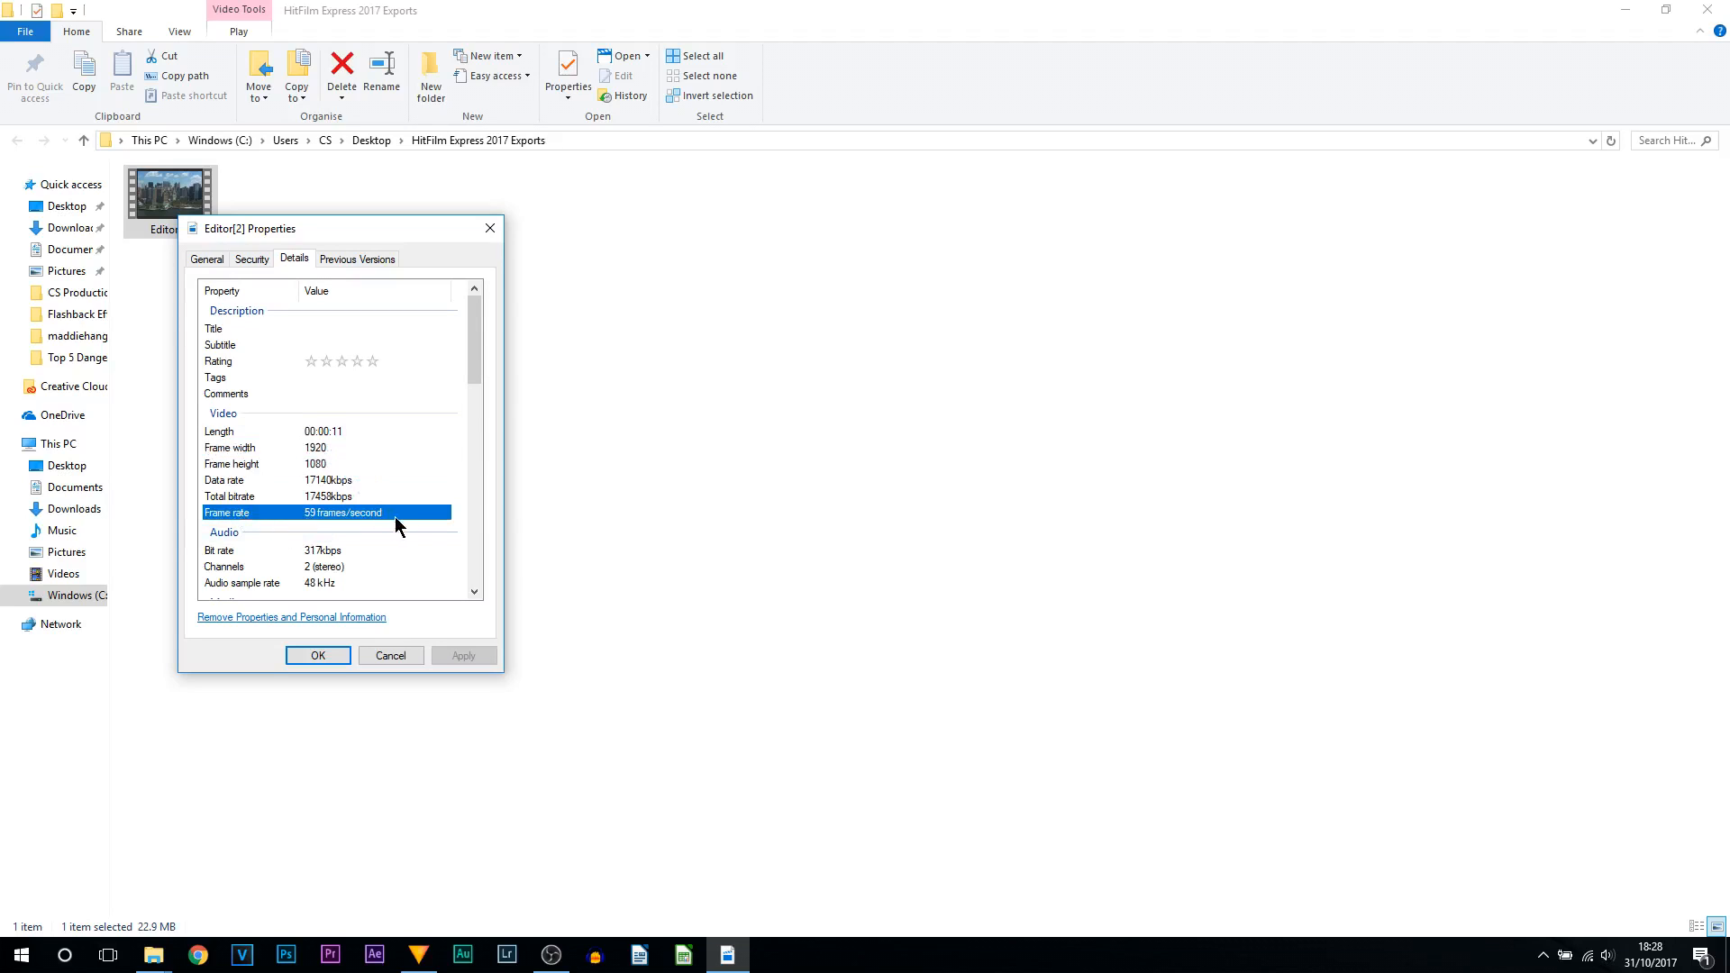
pyautogui.scroll(-3)
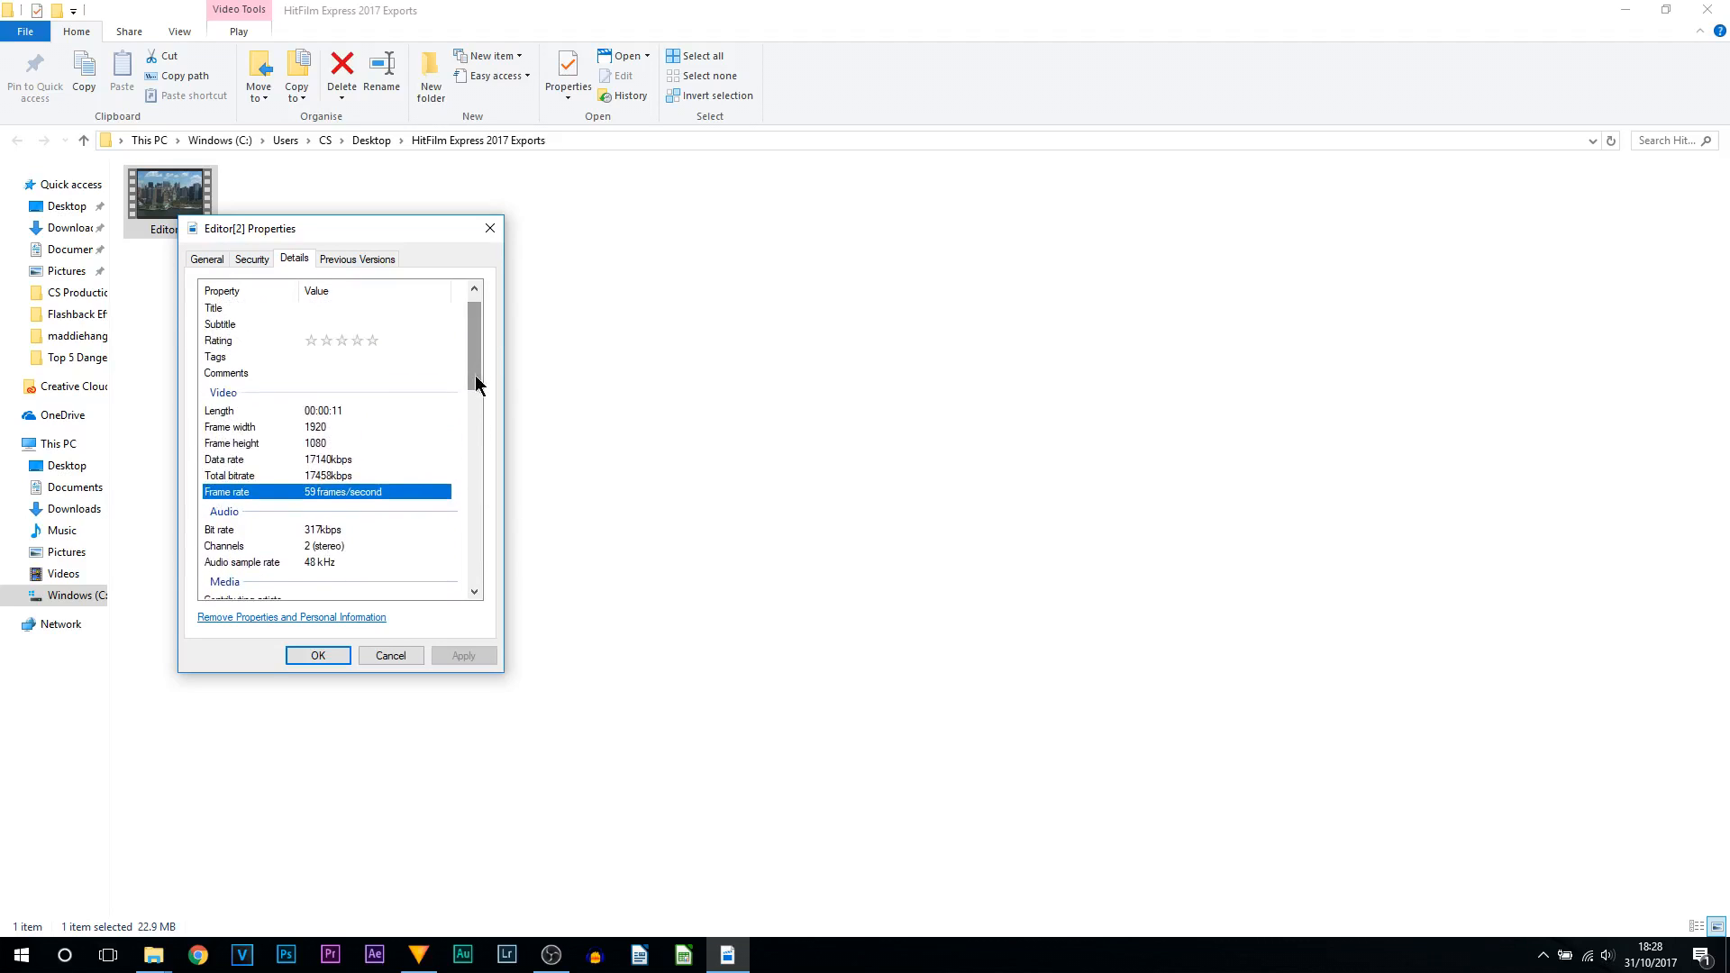
pyautogui.click(317, 654)
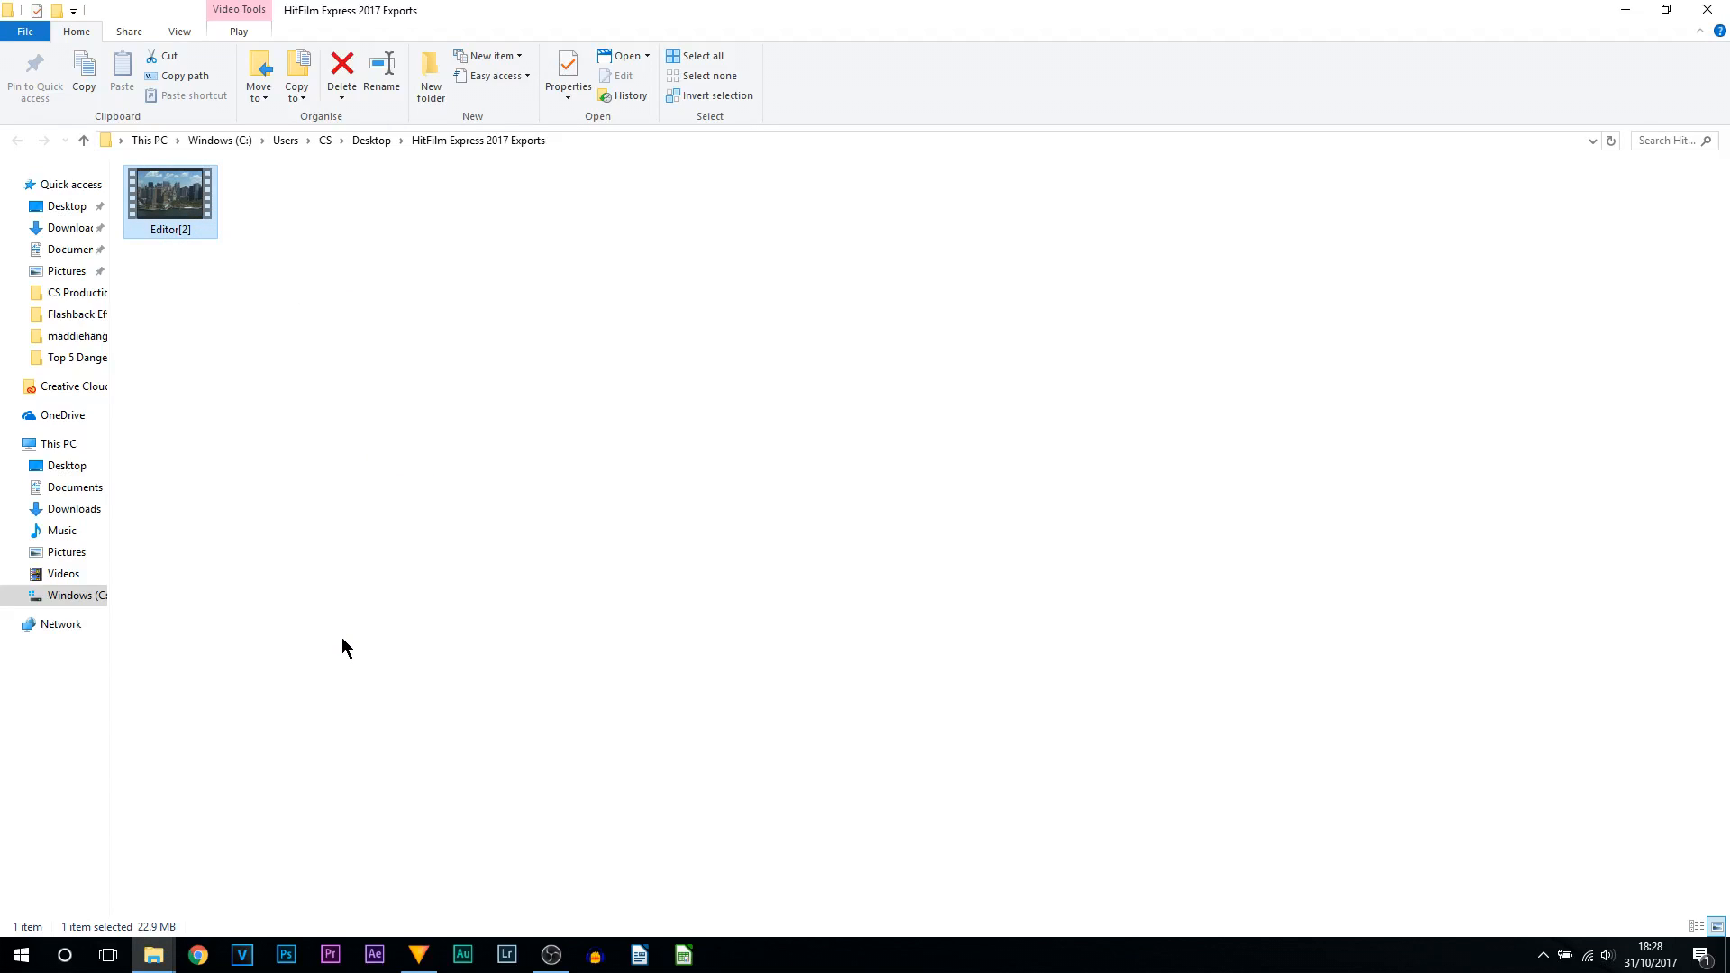